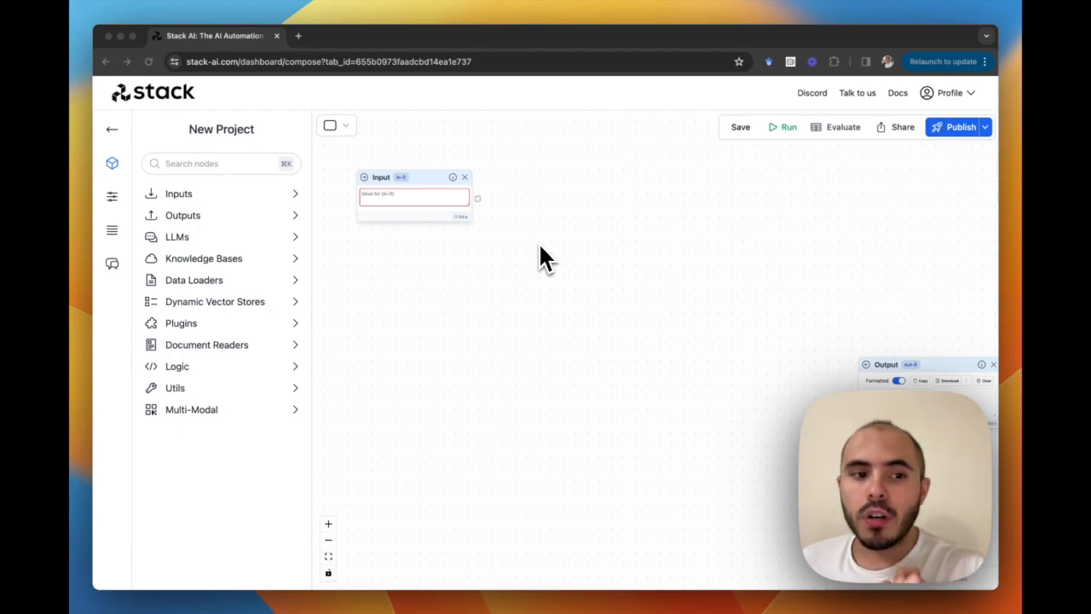
mouse_move(359, 196)
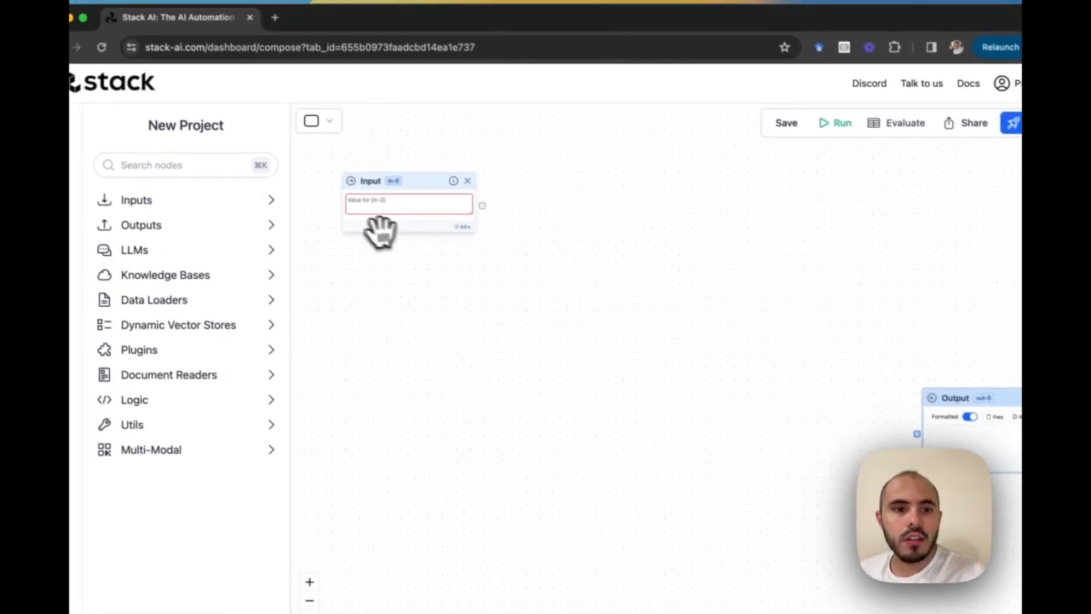
- Place an OpenAI node from the LLMs category between Input and Output, then collapse the list
click(134, 249)
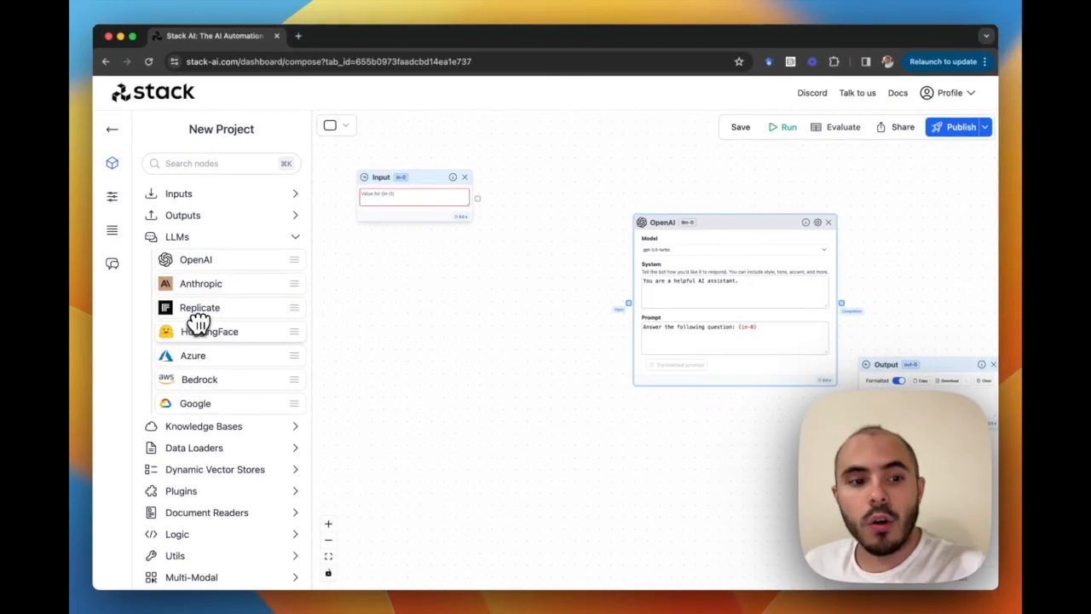
mouse_move(176, 372)
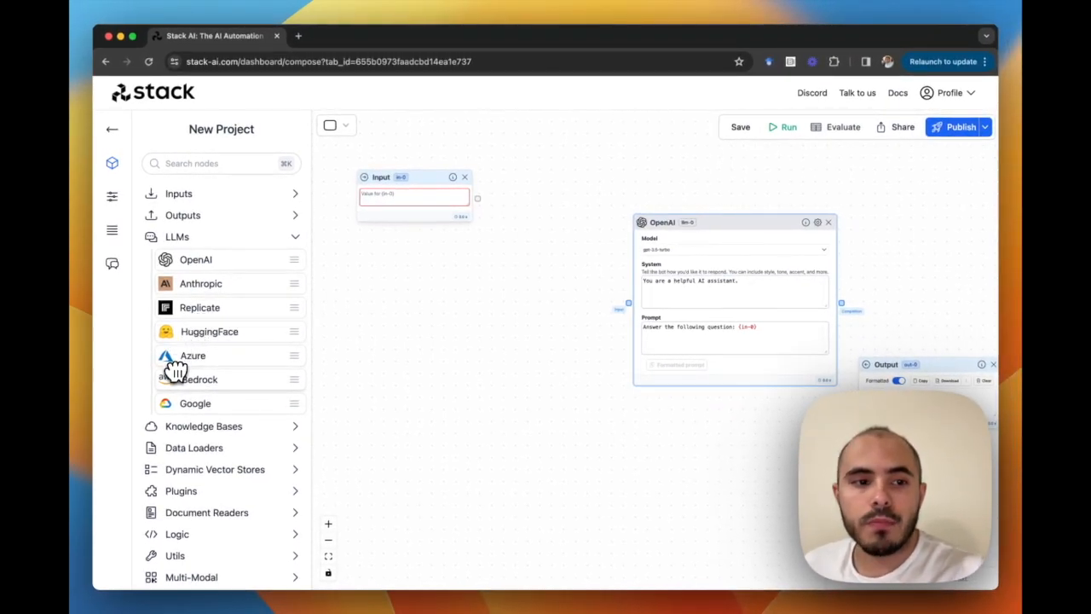
click(176, 236)
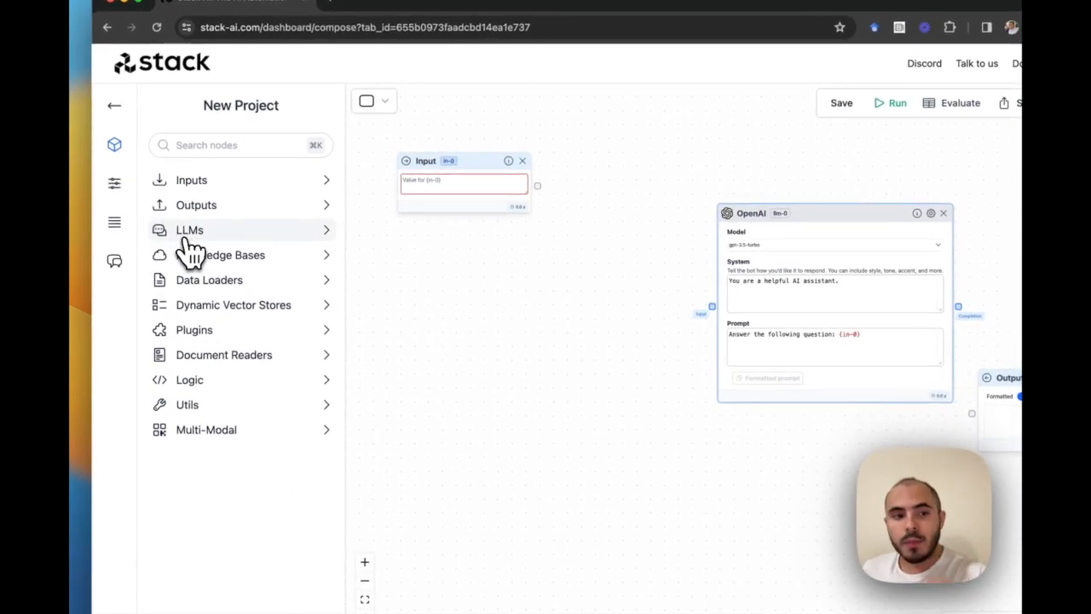
- Drag the Documents + Search knowledge base node onto the canvas
click(220, 254)
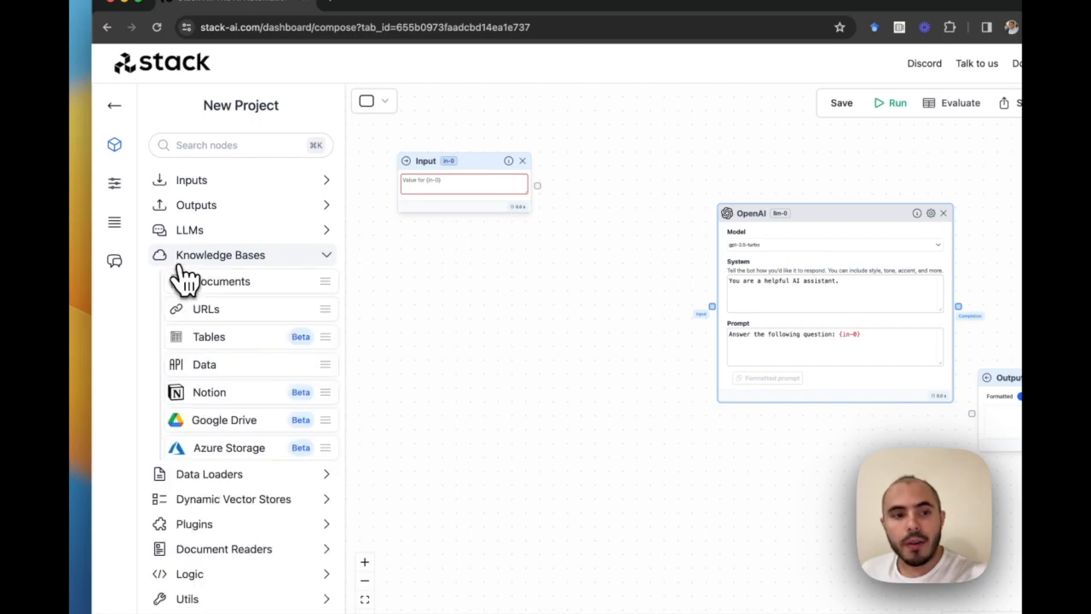
drag(220, 281, 501, 351)
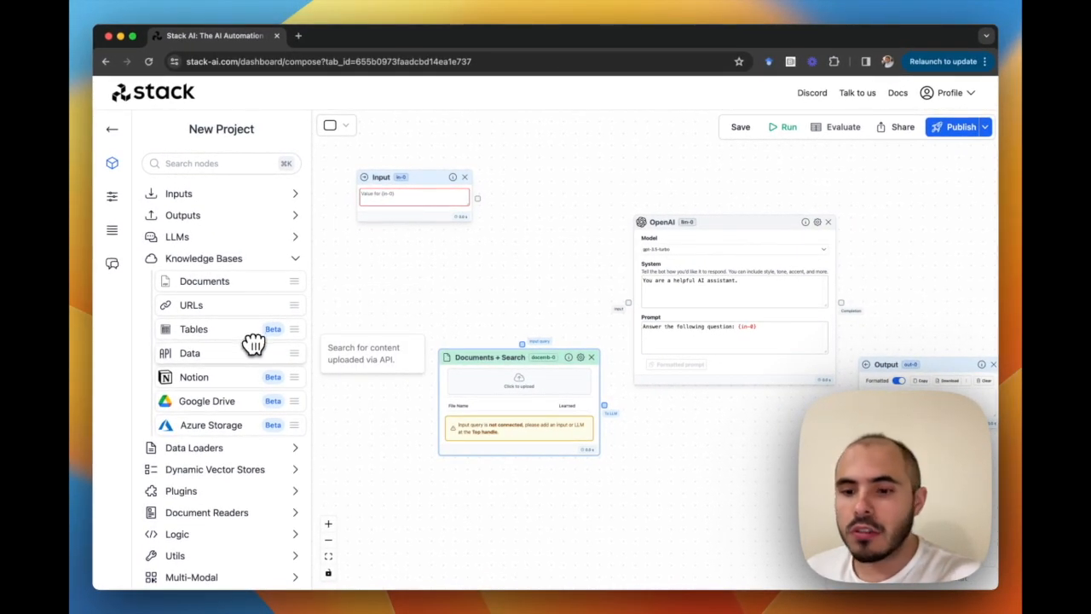
mouse_move(229, 401)
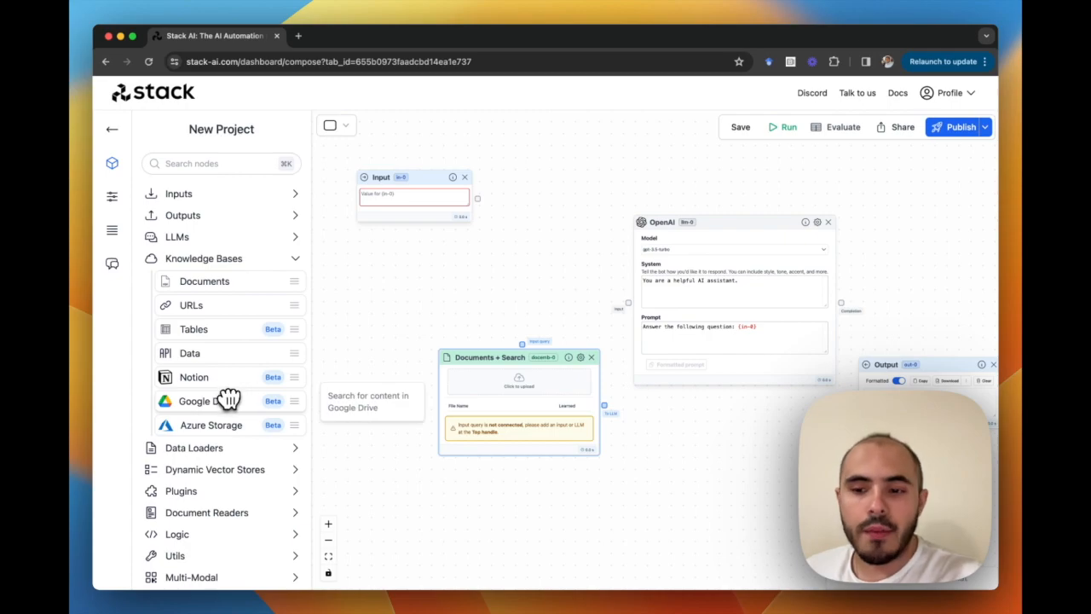
click(203, 259)
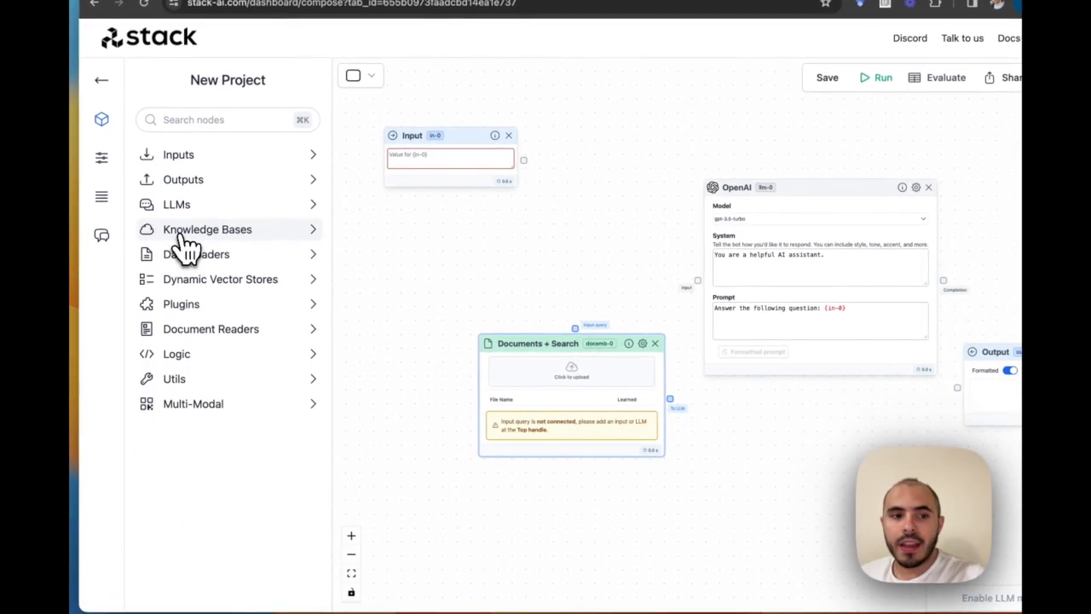
mouse_move(186, 262)
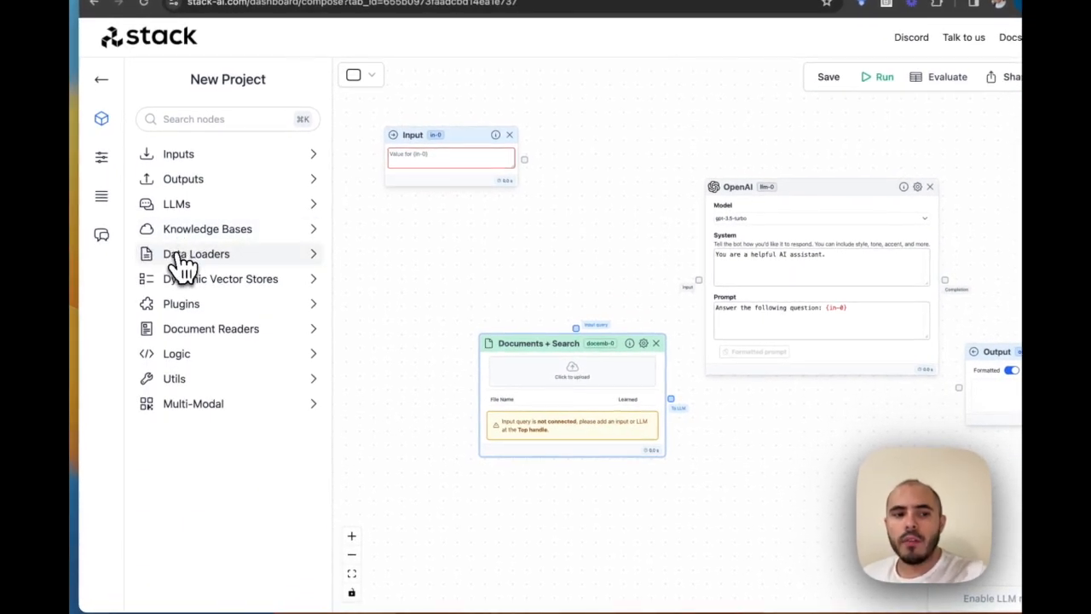
click(196, 253)
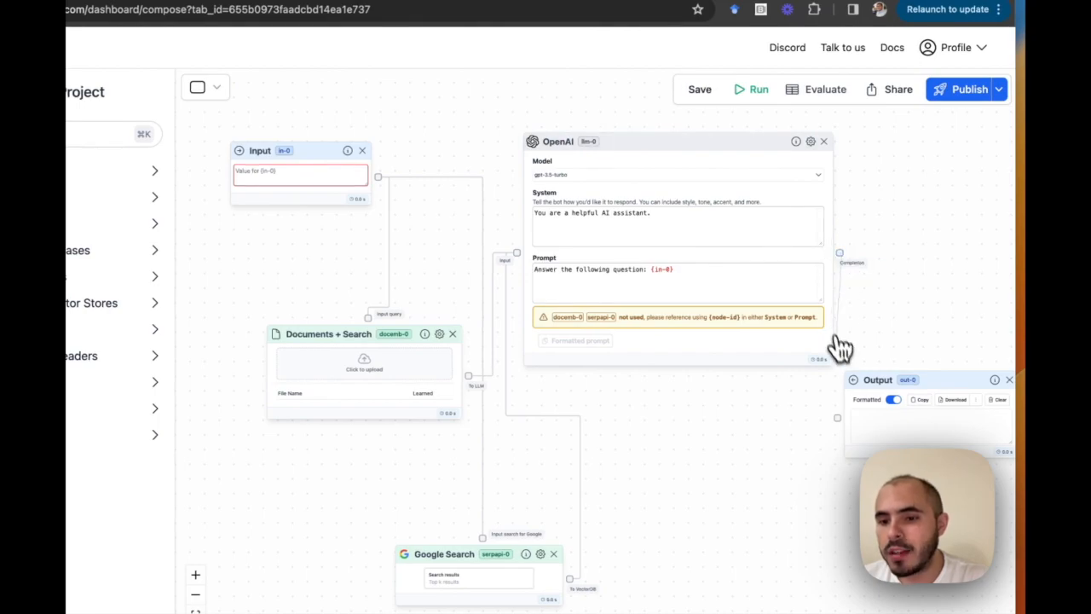
mouse_move(691, 425)
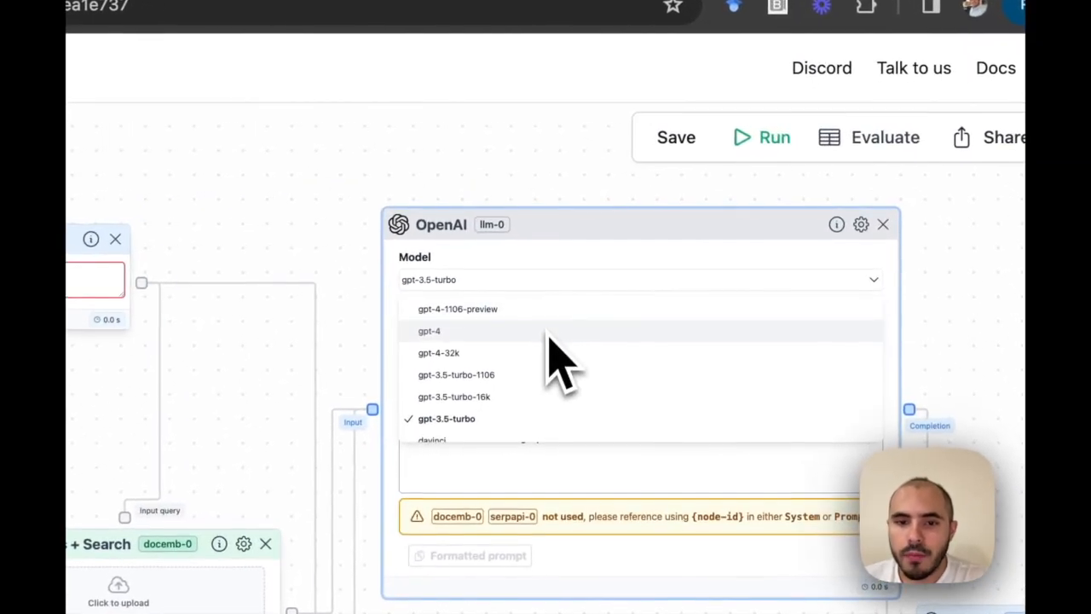
- Change the OpenAI node's model from gpt-3.5-turbo to gpt-4
click(430, 331)
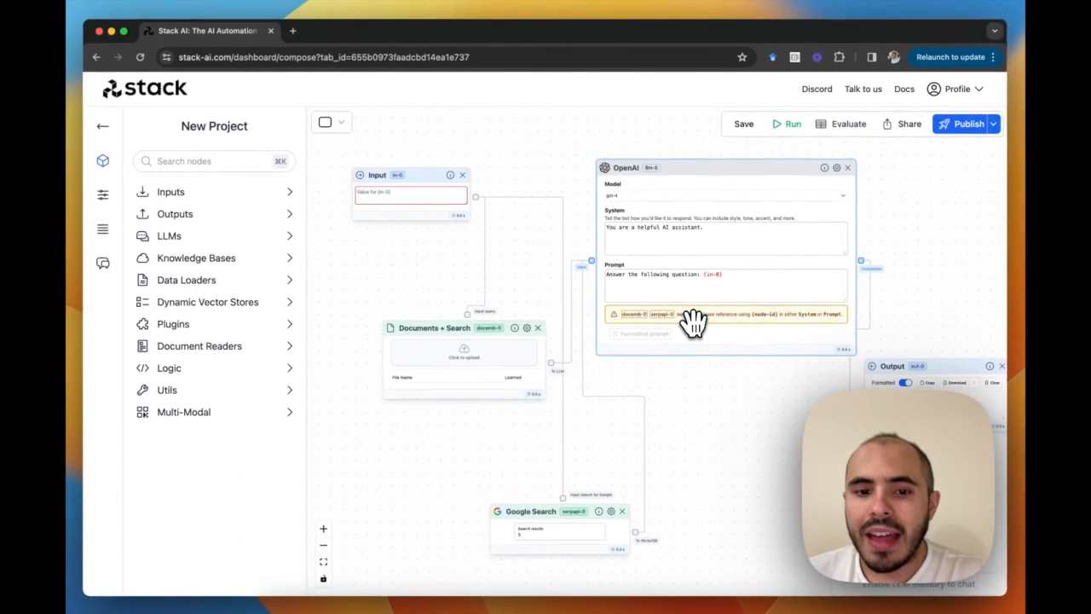
mouse_move(676, 392)
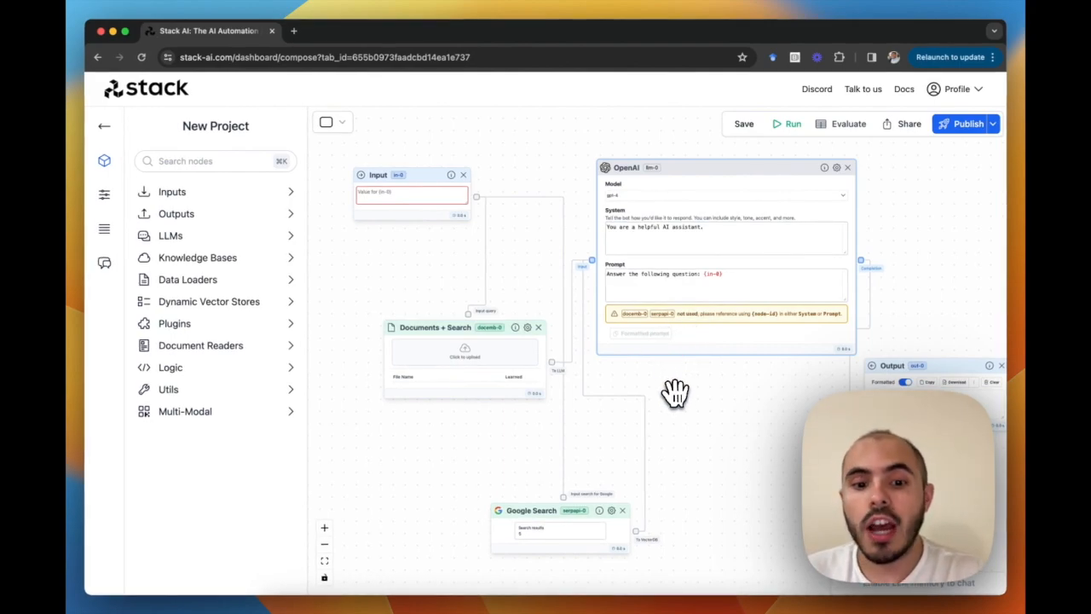
mouse_move(426, 518)
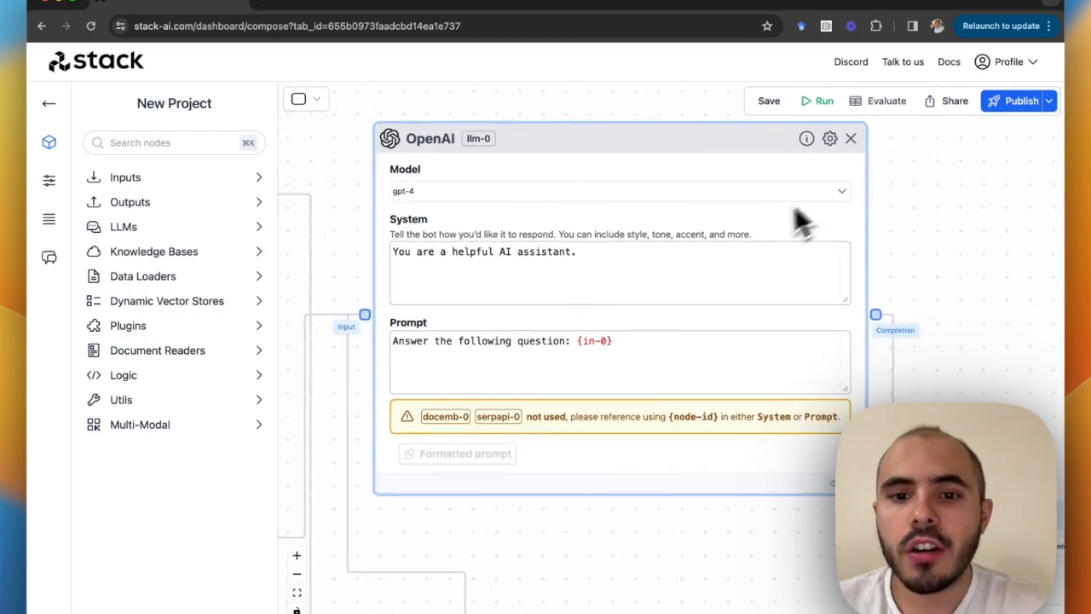
mouse_move(738, 276)
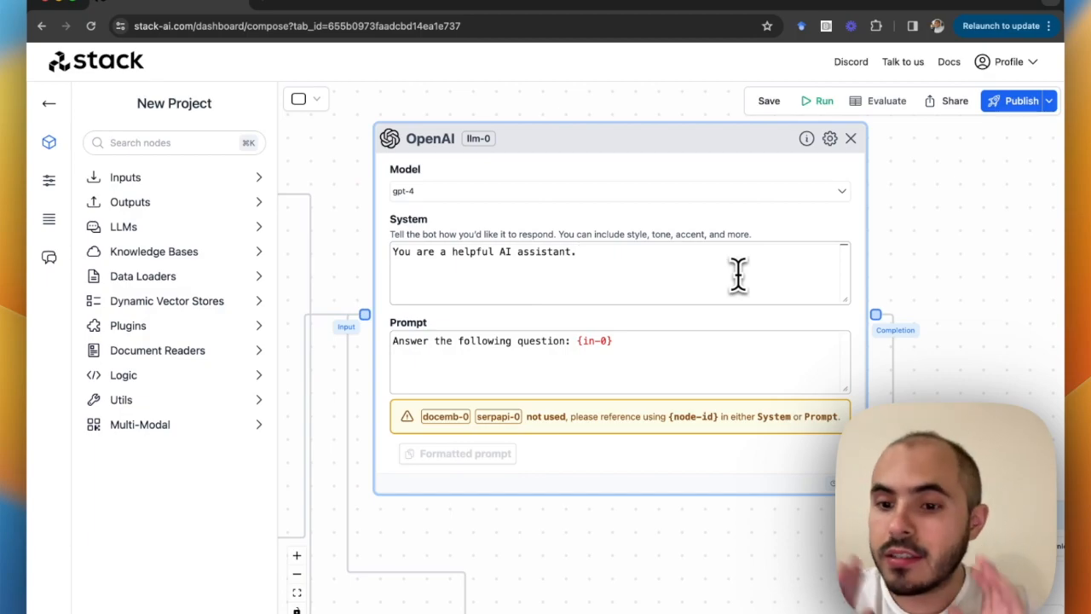
- Replace the default system message with research-assistant rules for Express Logistics' business intelligence team
click(575, 251)
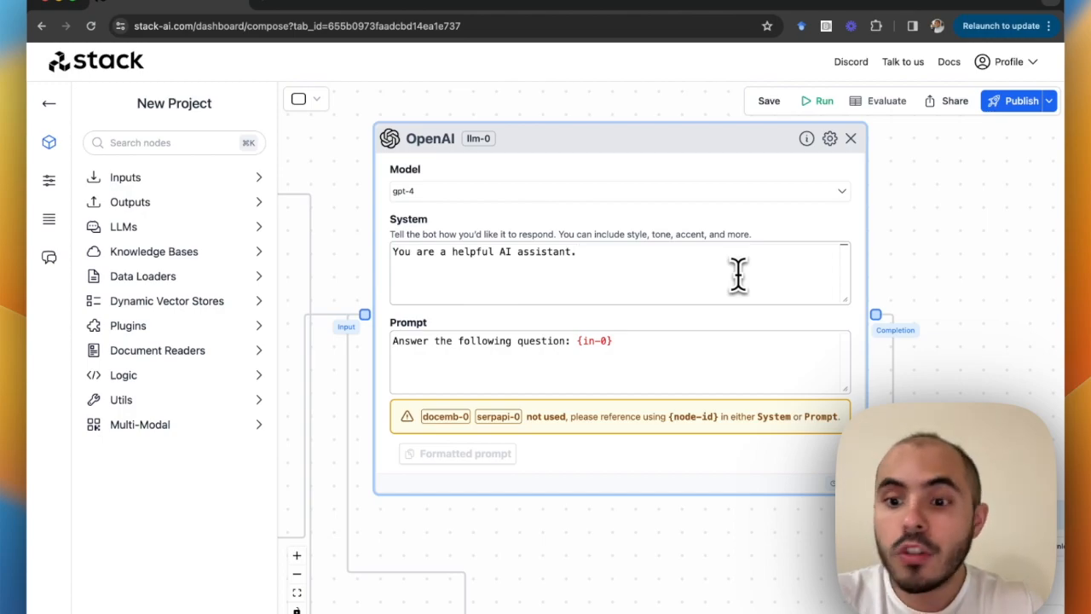
triple_click(483, 250)
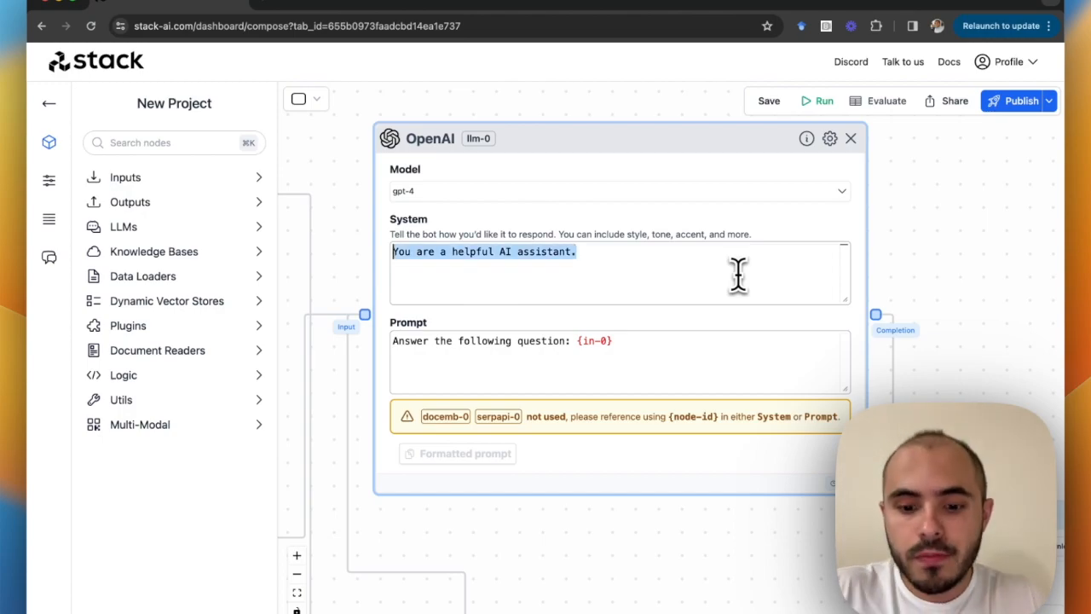
text(You are a research assistant for the business intelligence team at Express Logistics Solution an US-based company. You will help the user research the company.)
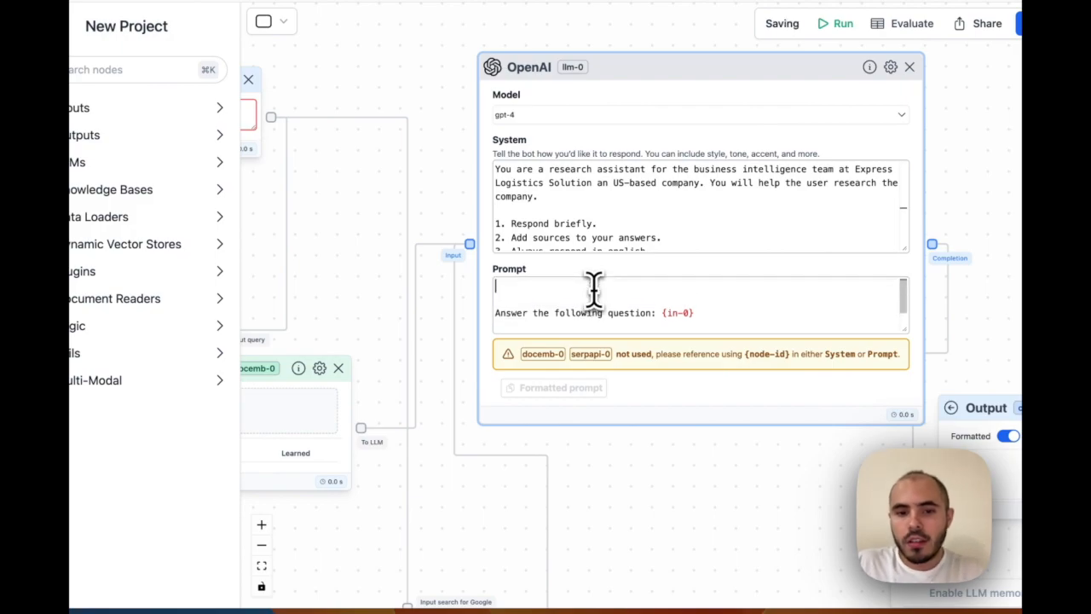
- Begin the prompt with 'Use context from the following knowledge base:' referencing {docemb-0}
text(Use context from the fo)
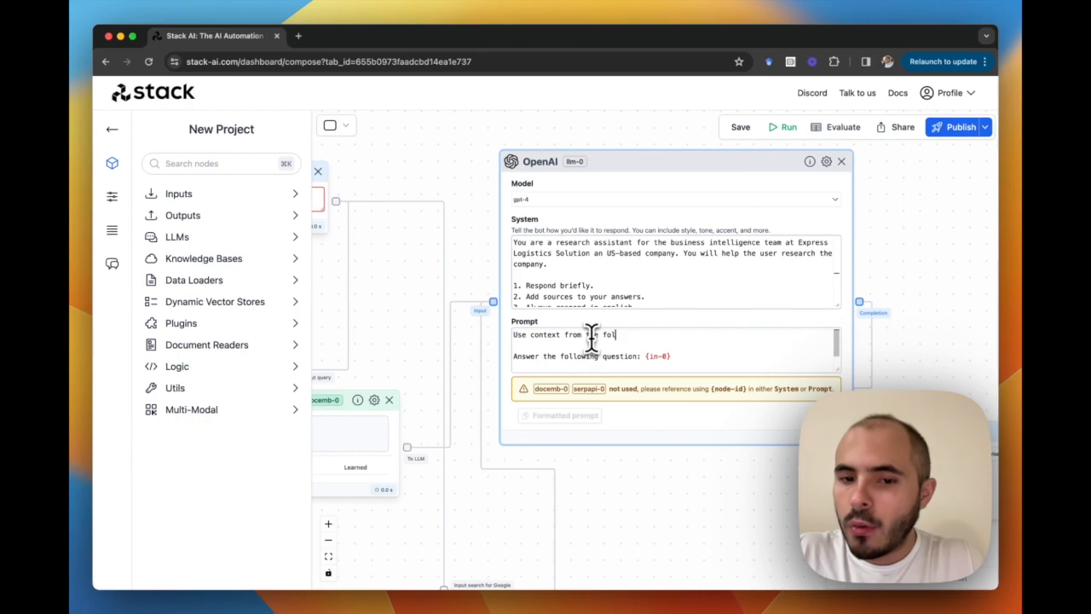
text(lowing knowledge base:)
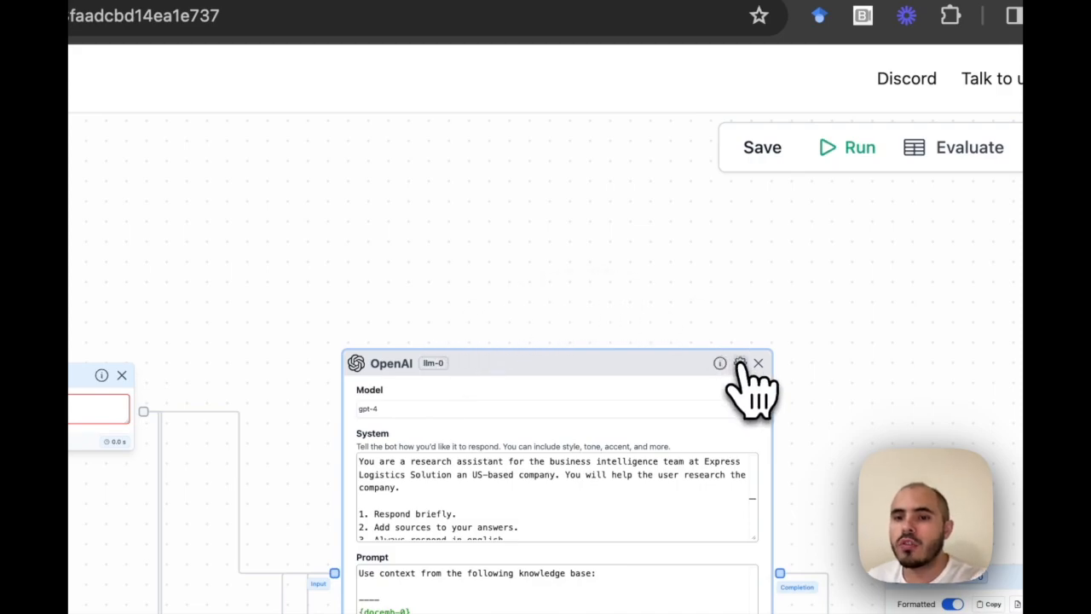
- Enable memory in the OpenAI node's settings, keeping SlidingWindowInput with size 10
click(740, 363)
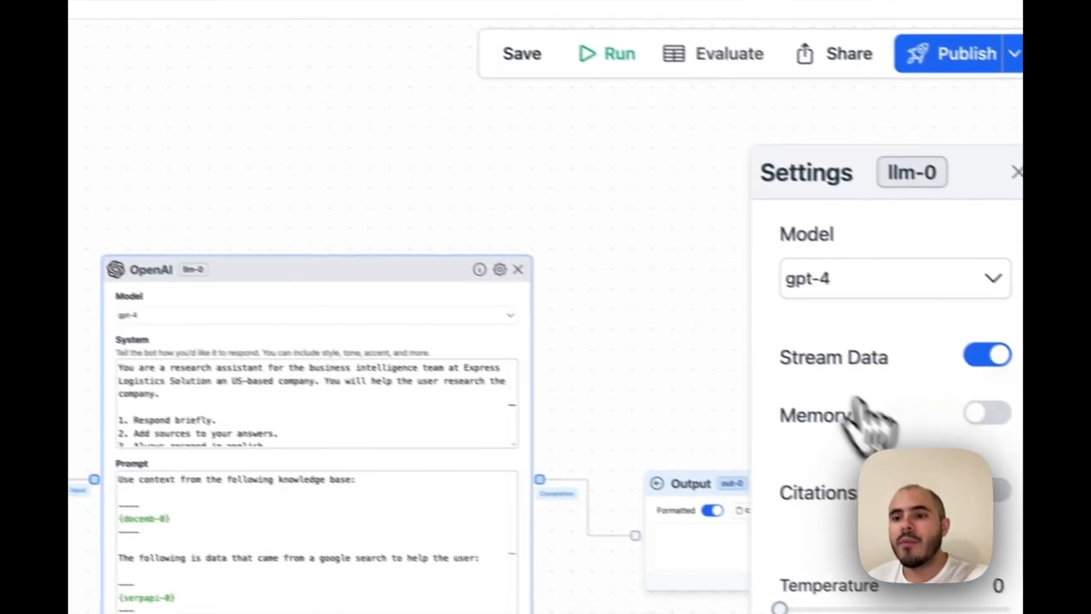
click(987, 413)
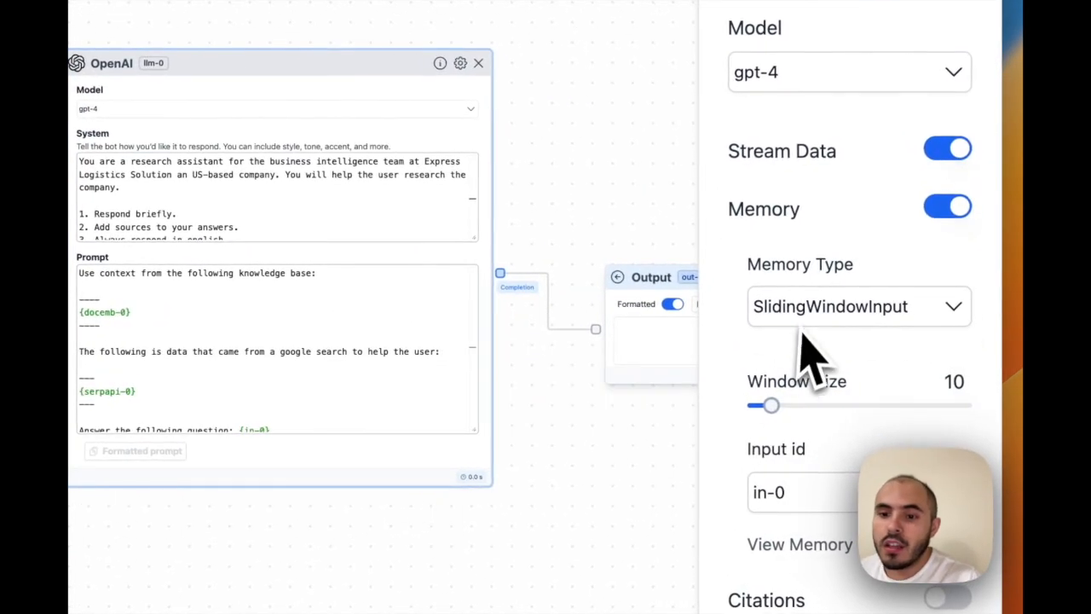
mouse_move(767, 418)
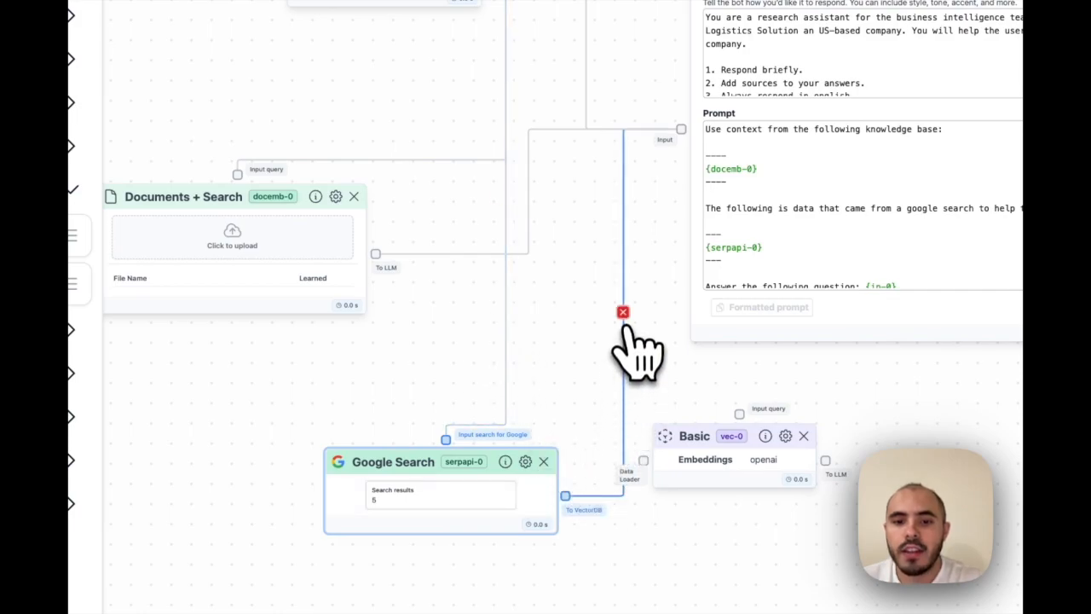
- Remove the Google Search-to-OpenAI edge and link To VectorDB to vec-0's Data Loader
click(622, 311)
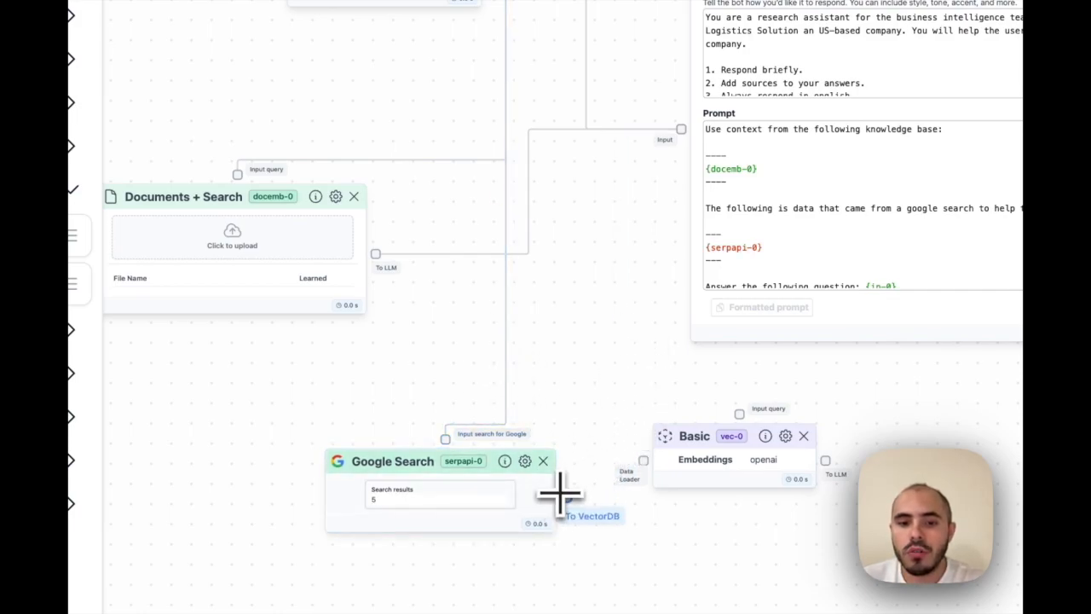
drag(733, 436, 682, 387)
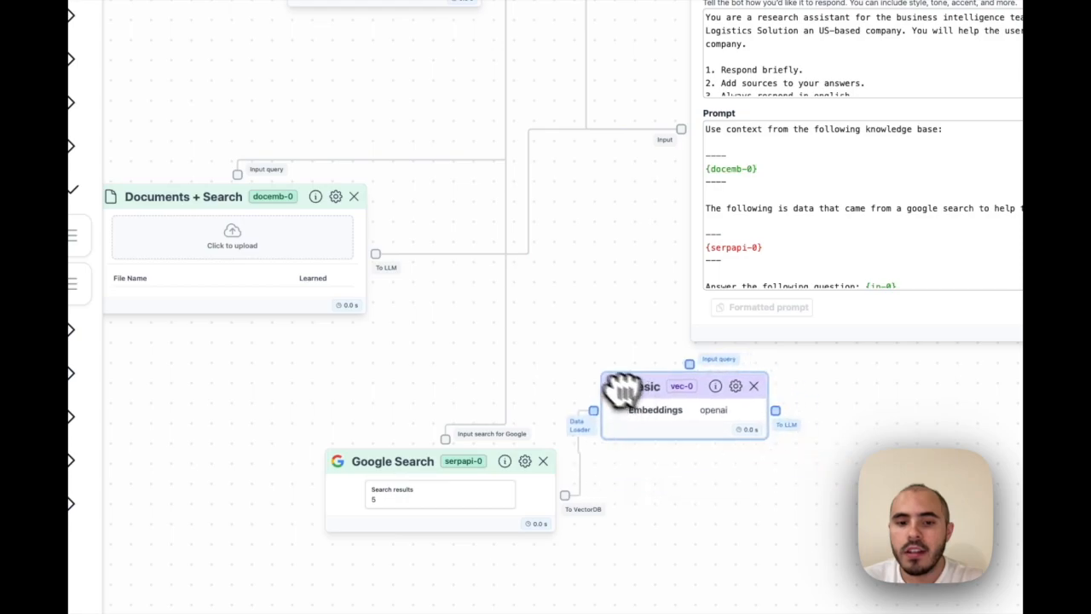
drag(682, 396, 631, 388)
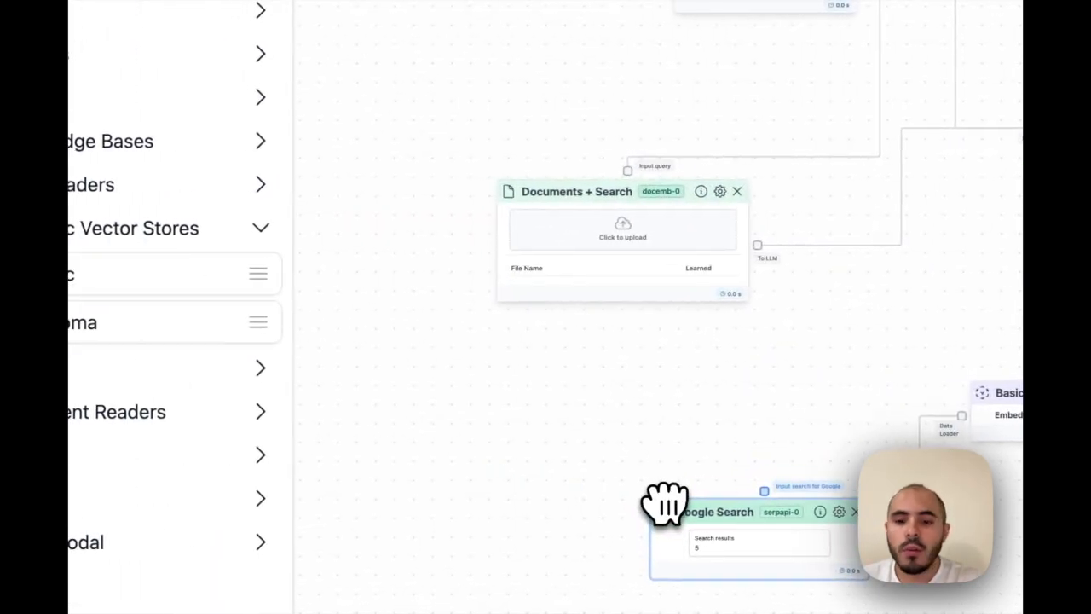
mouse_move(593, 388)
text(You trn)
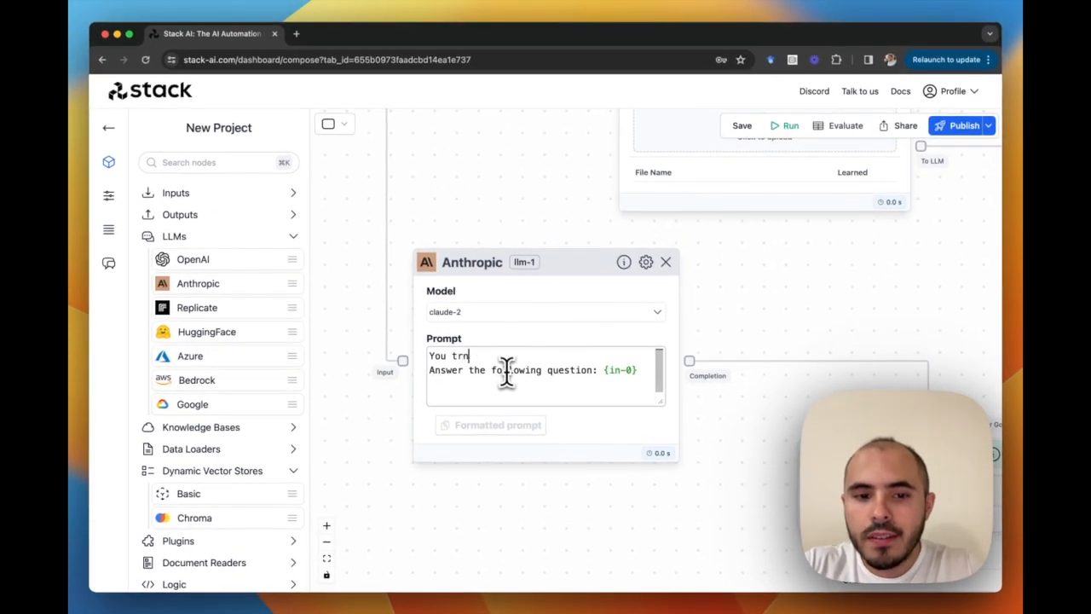
- Write the claude-2 prompt translating user questions into Google search terms, with examples
text(ranslate user questions in valid google search criteria.)
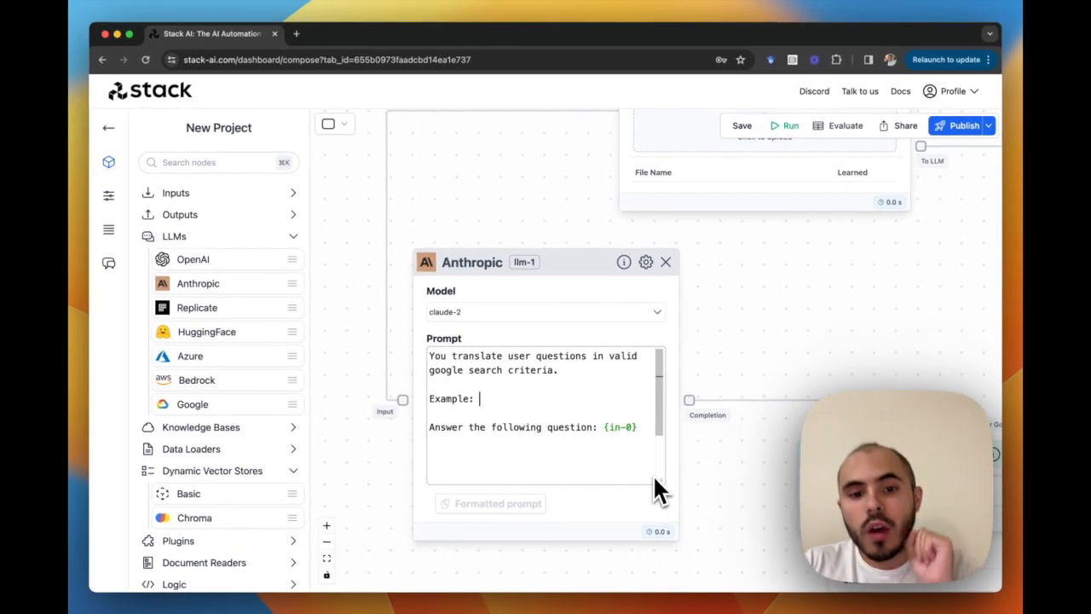
text(User: What is the weather in nyc?)
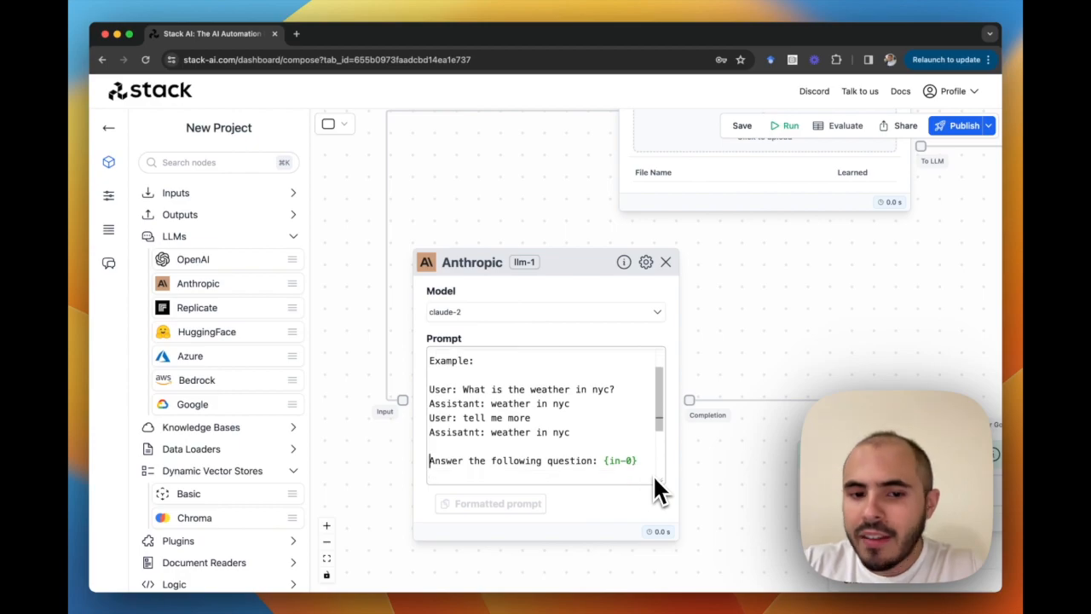
scroll(down, 3)
text(Assistant:)
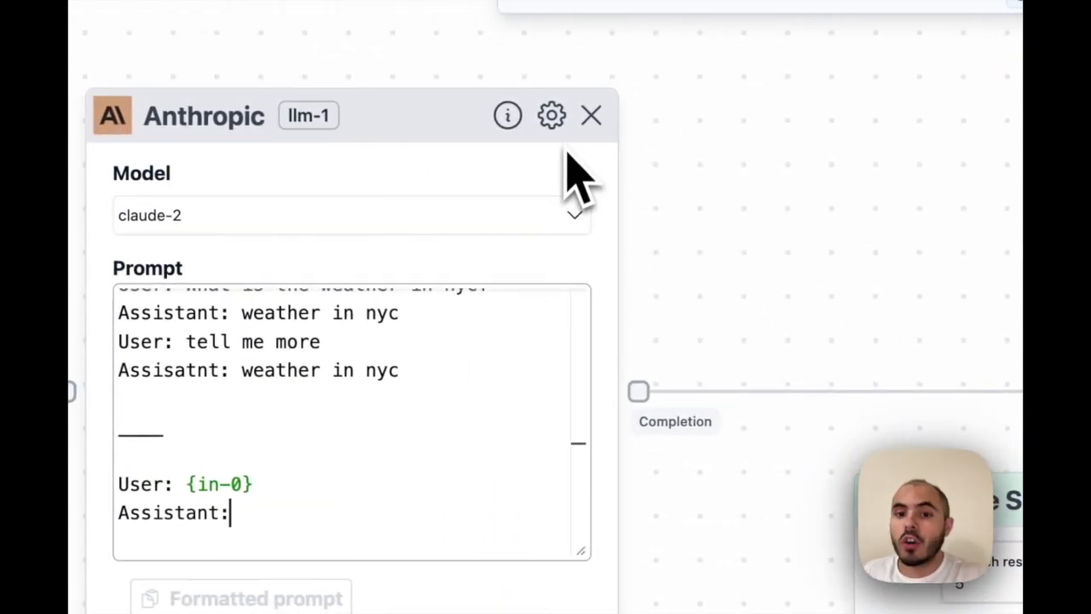
click(551, 115)
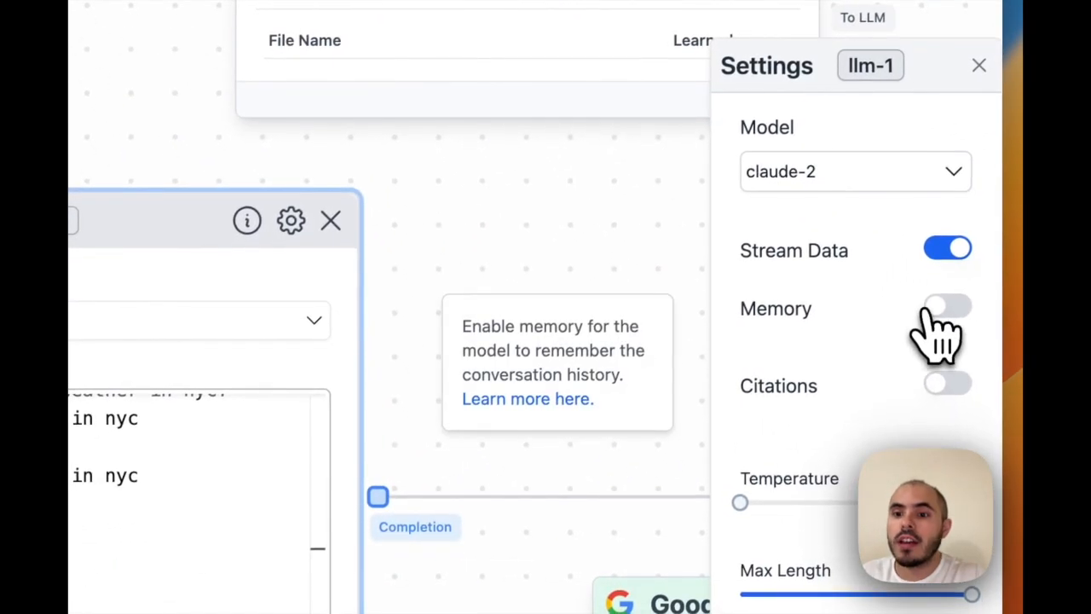
click(947, 308)
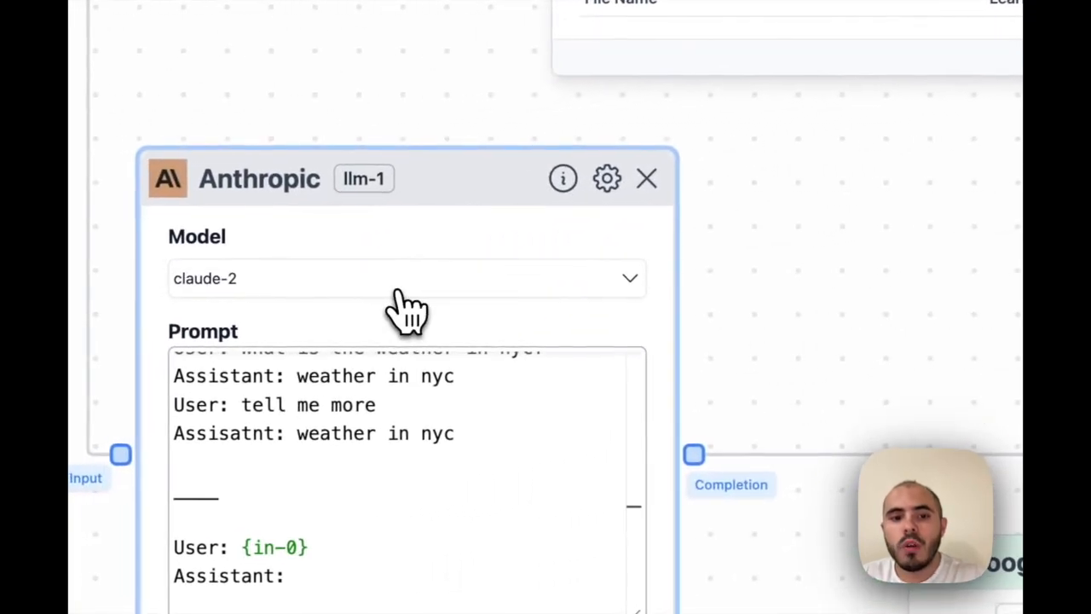
click(407, 278)
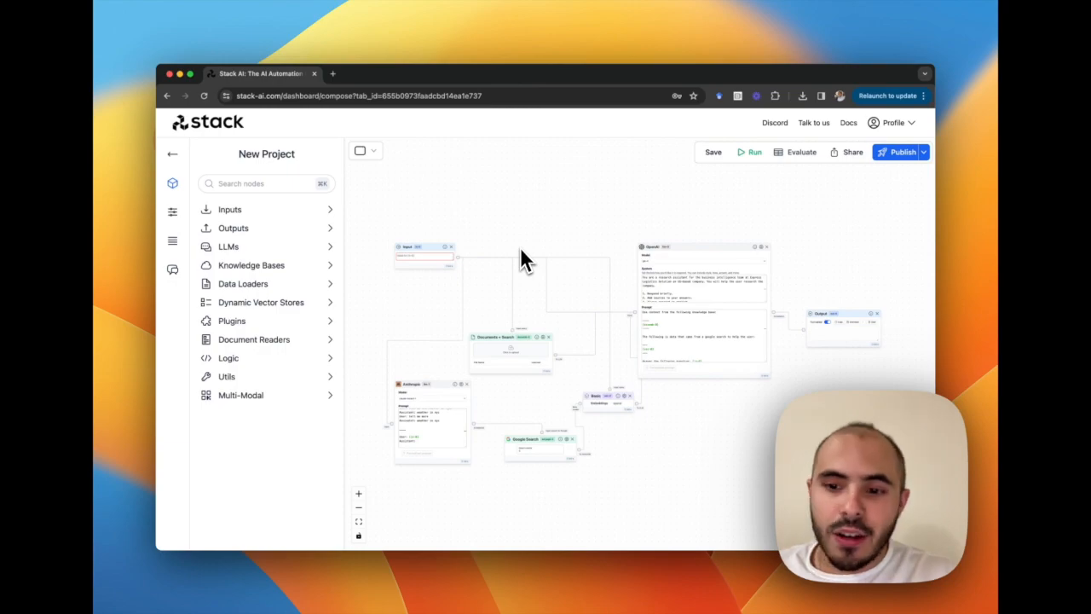
mouse_move(490, 307)
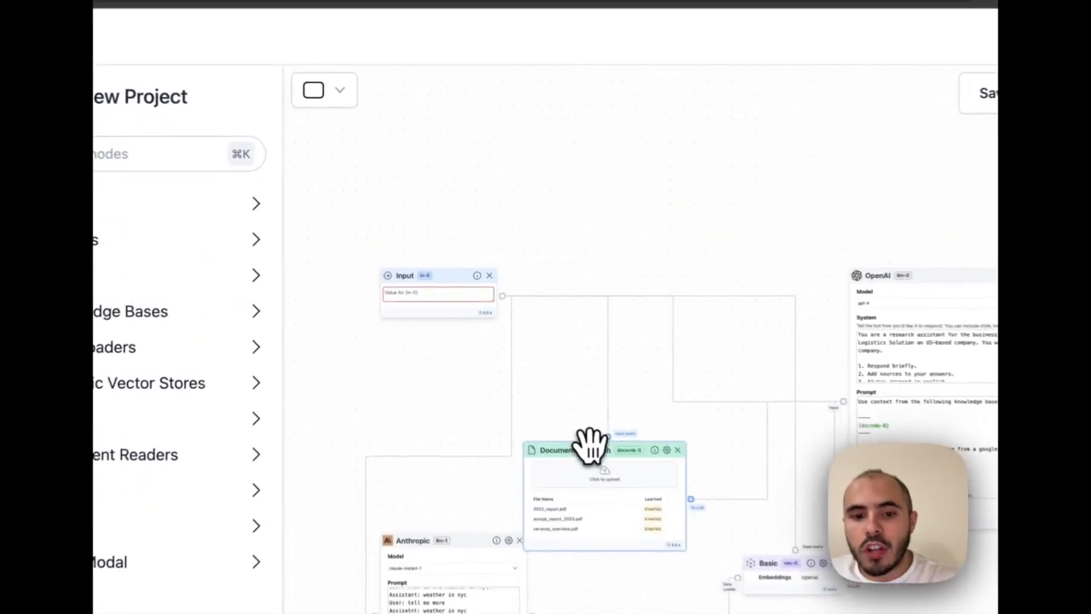
- Enter 'Hello!' in the Input node and run the flow
drag(589, 447, 614, 439)
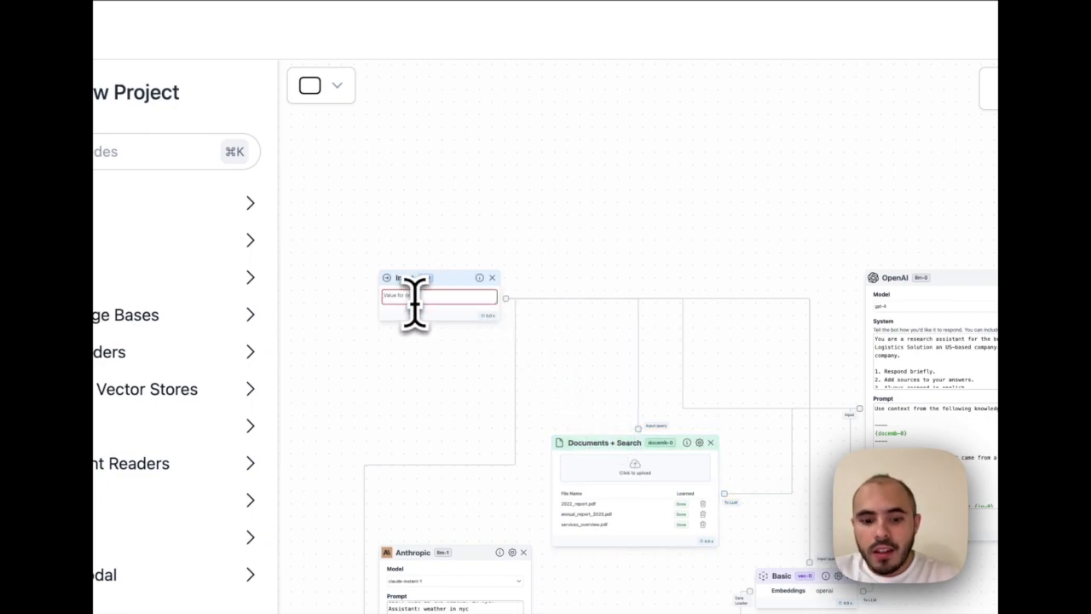
text(Hello!)
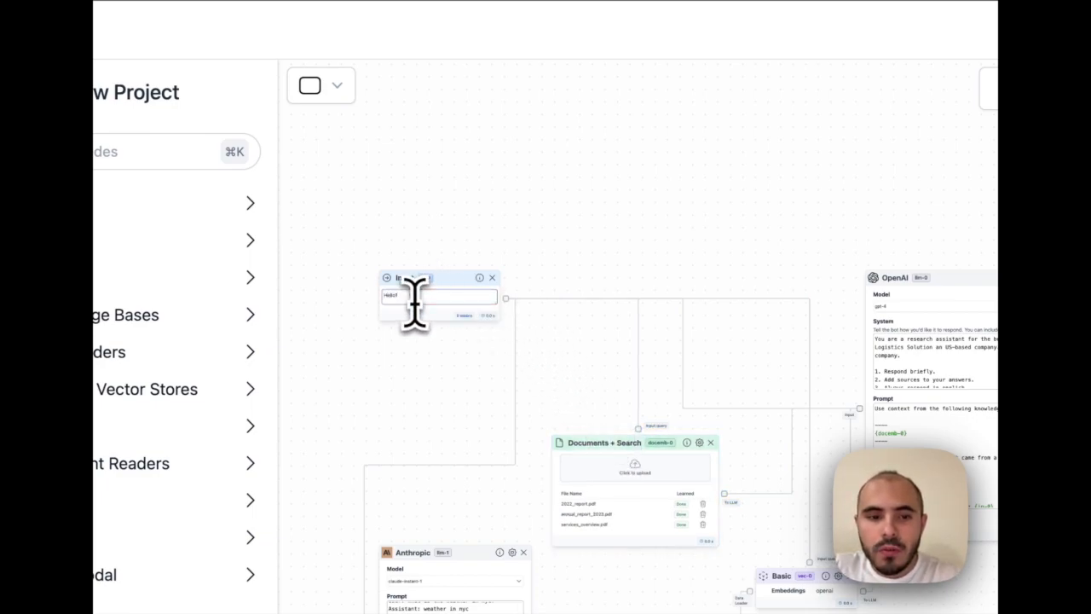
click(746, 219)
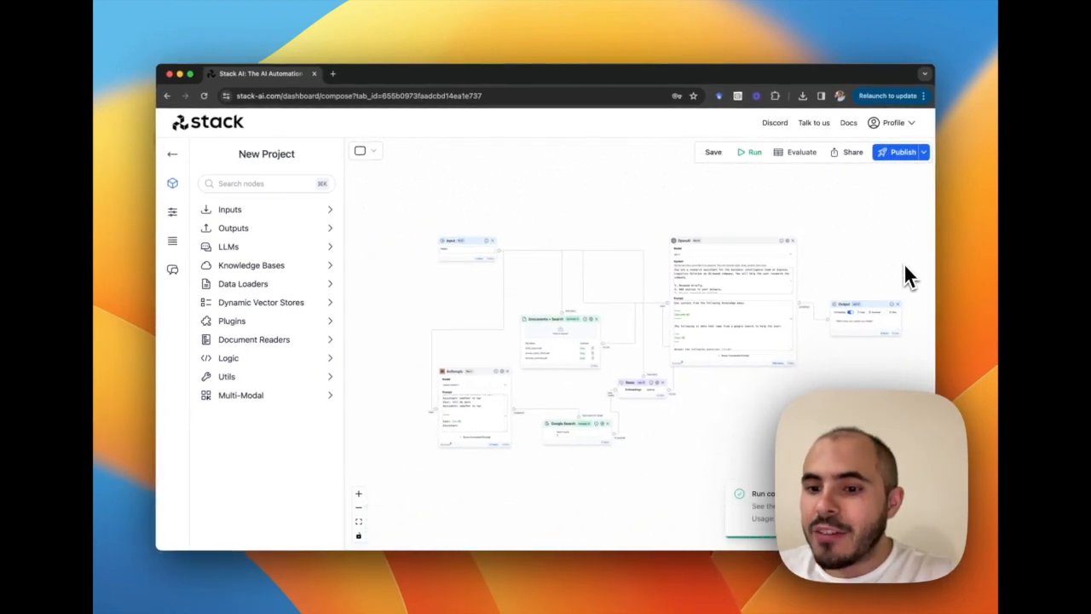
- Publish the flow as a new version and go to its Export page
click(750, 151)
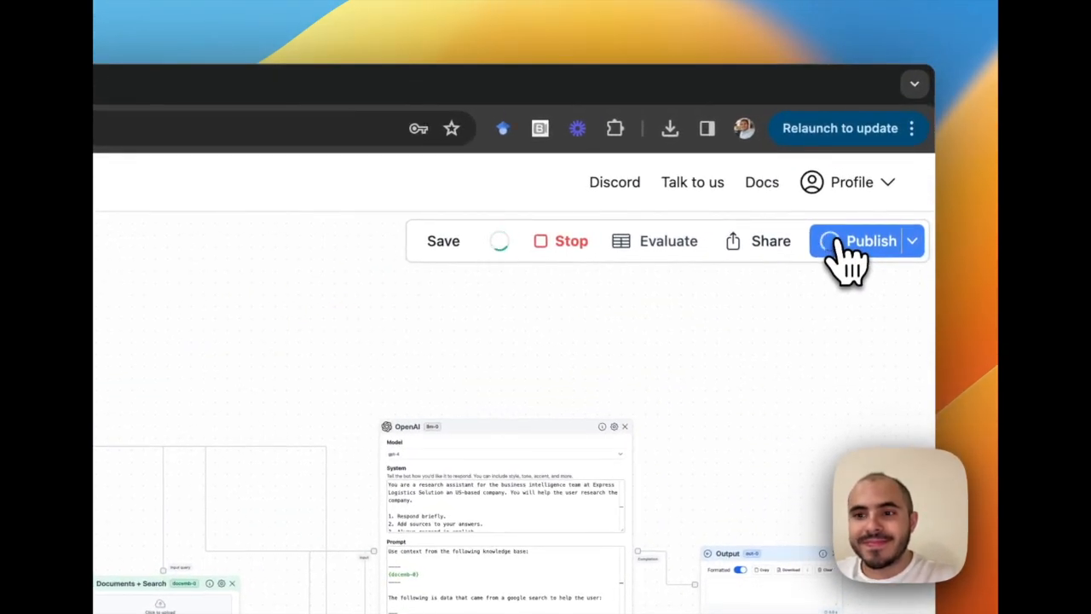
click(865, 241)
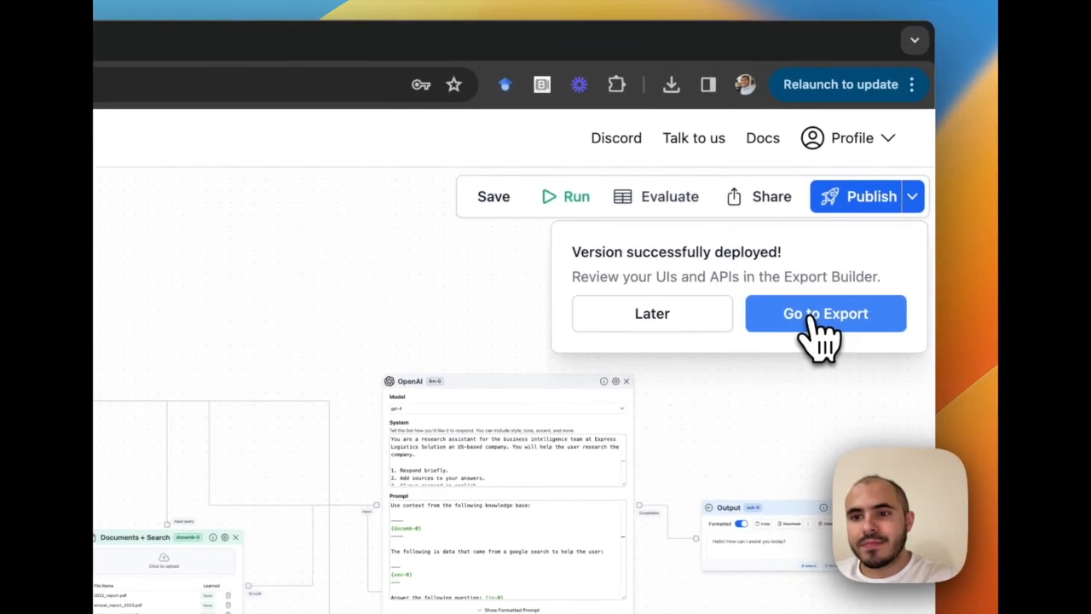
click(826, 313)
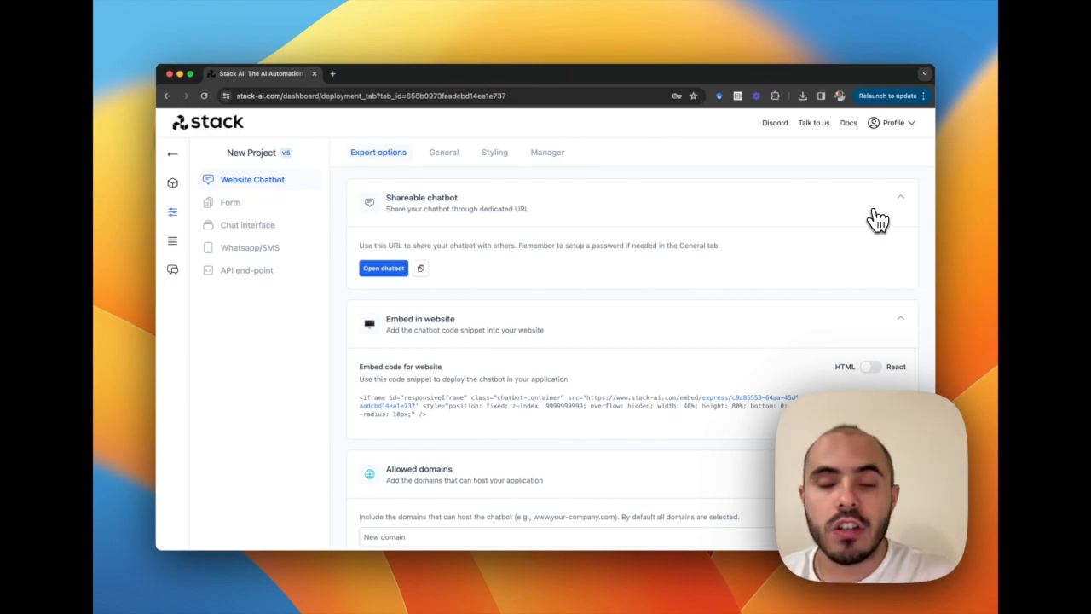
mouse_move(511, 179)
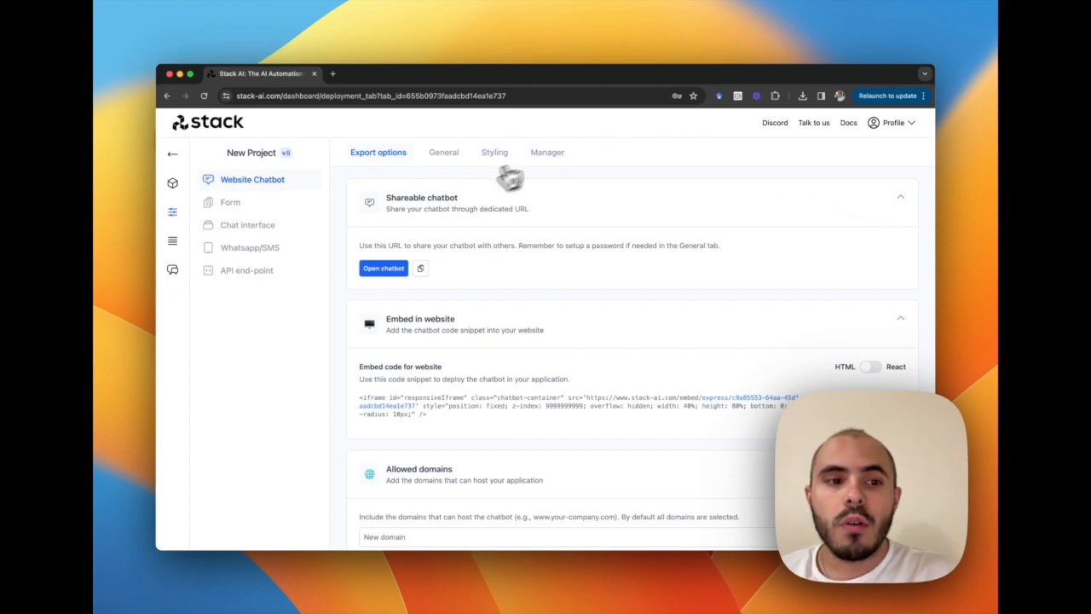
- Switch the export to Chat interface and enter 'Research Assistant' as the interface name
click(248, 224)
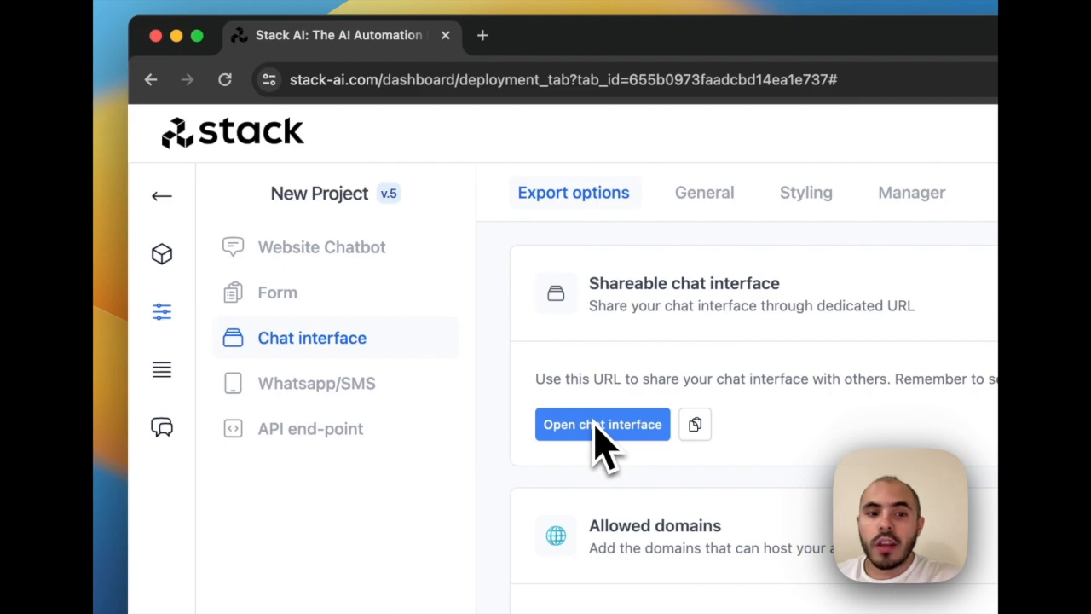
click(704, 192)
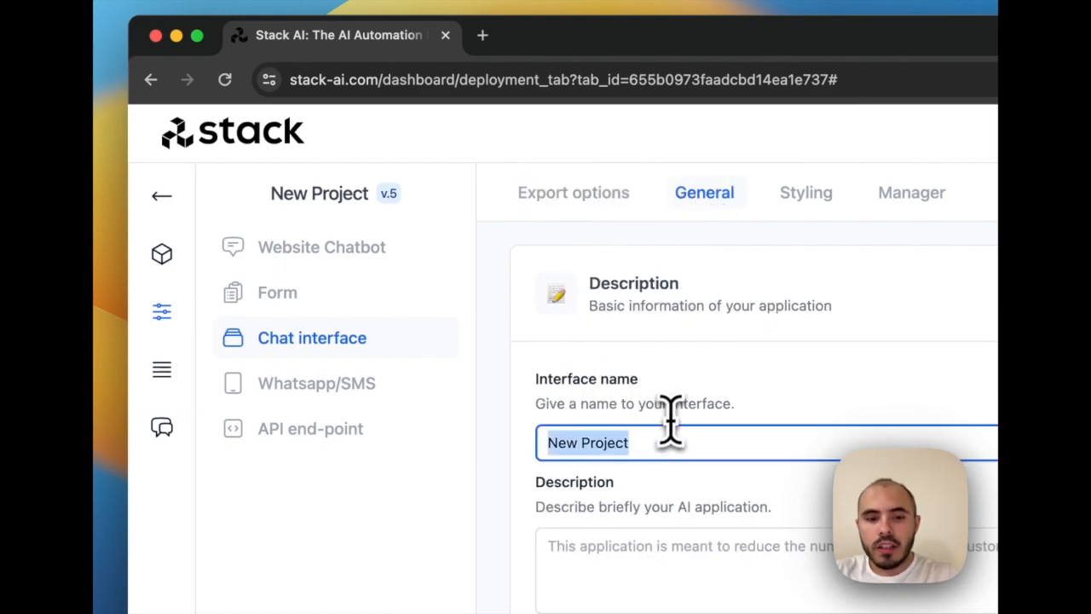
text(Research)
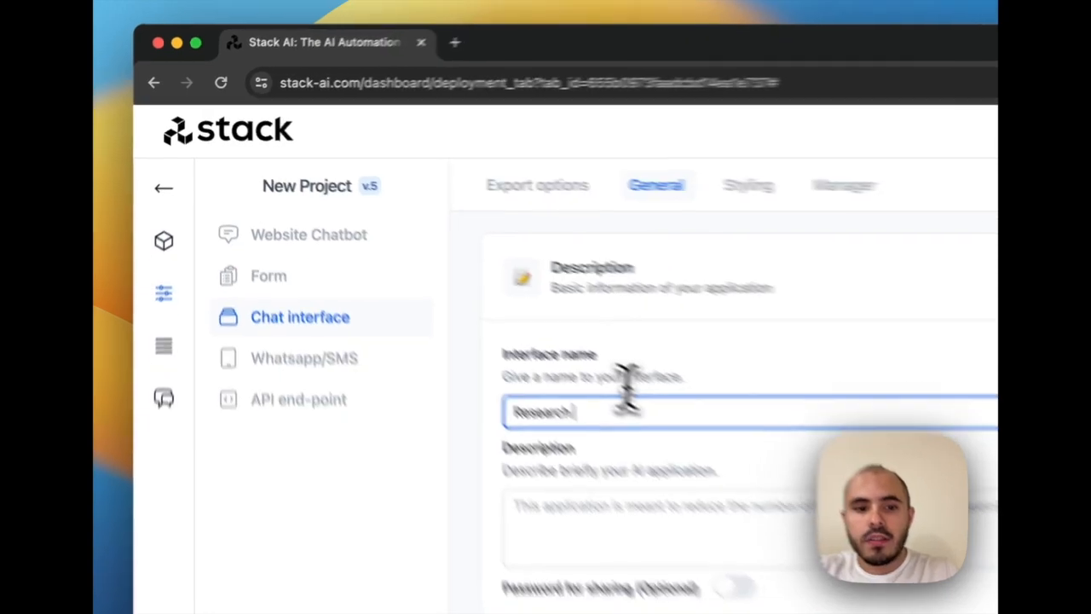
text(ASa)
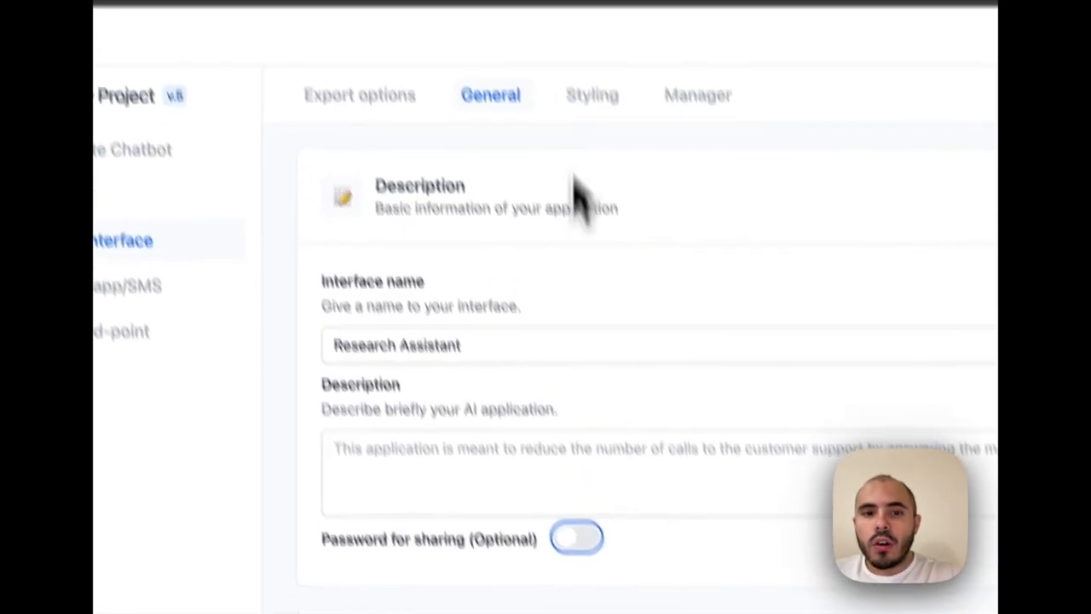
- In Styling, add a research-help welcome message and enable stop generating and clear chat
click(592, 95)
text(Hello! I am)
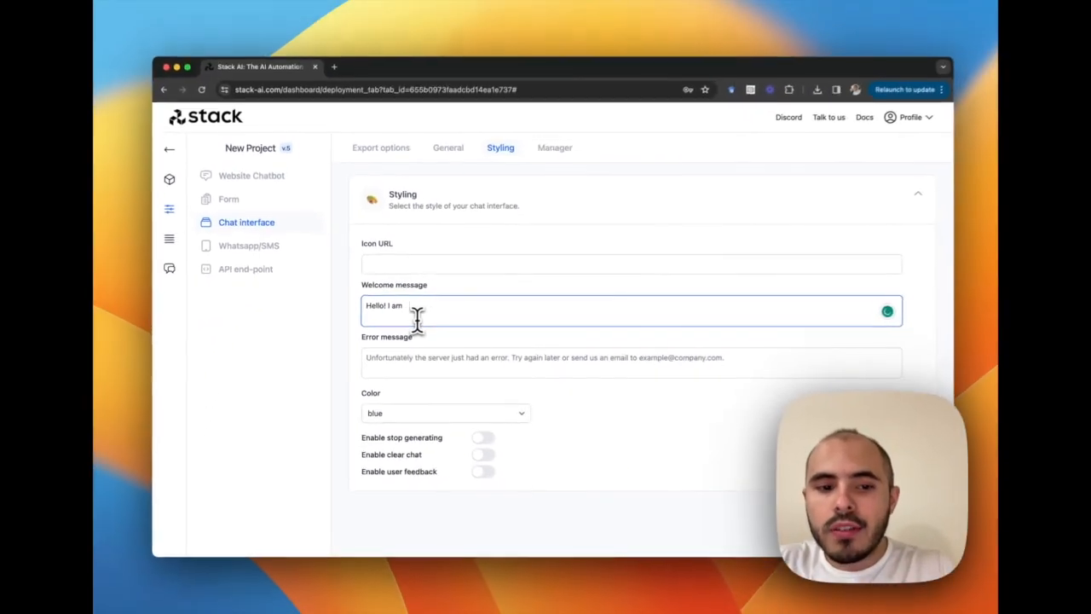
text(here to help you do research)
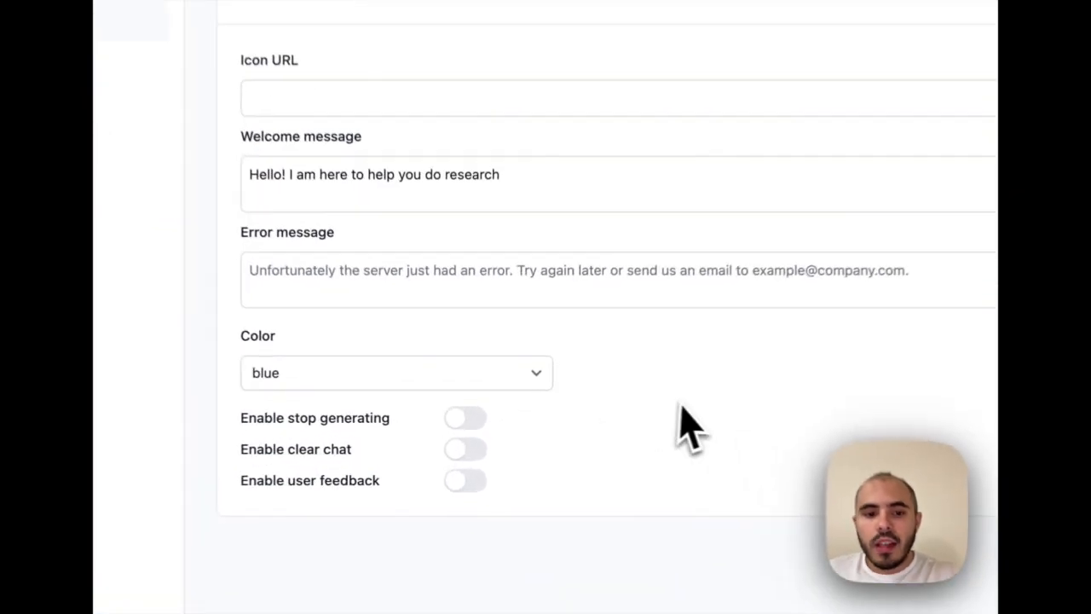
click(464, 418)
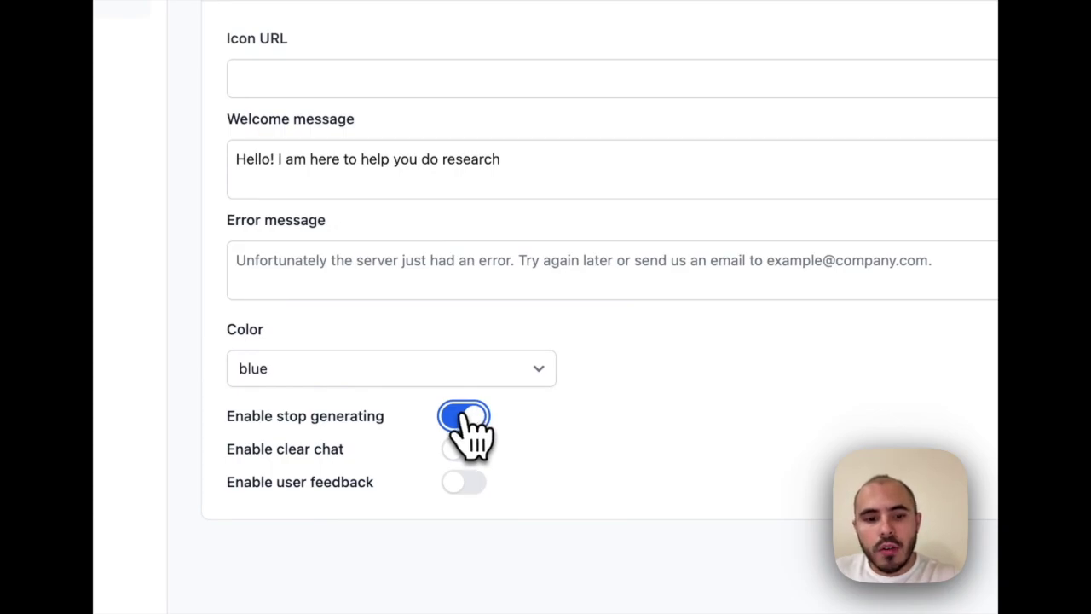
click(463, 448)
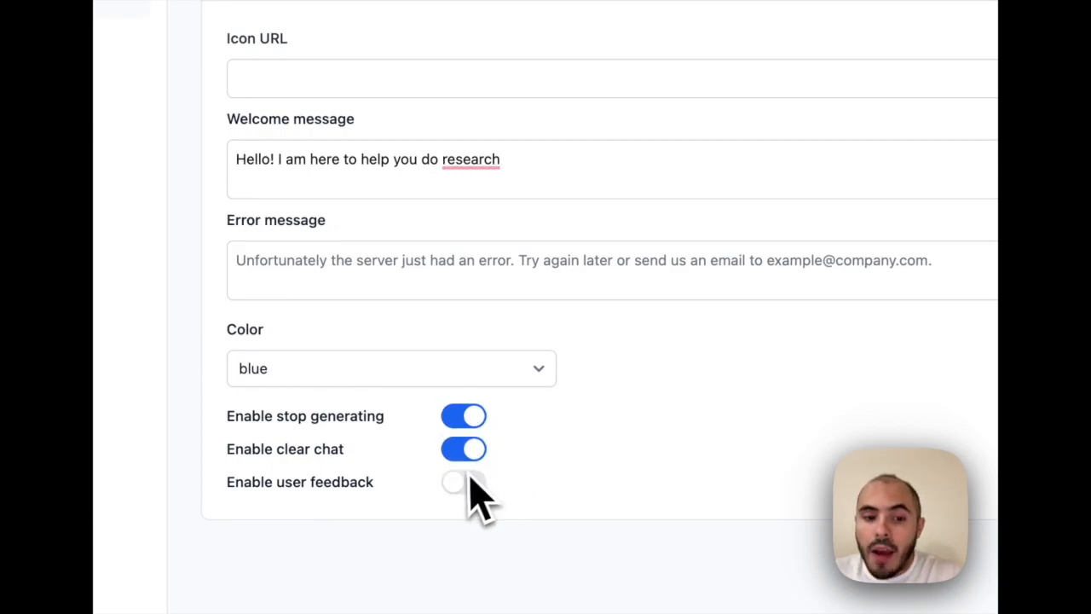
- Set the interface colour to indigo, then review the Manager and Export options
click(390, 368)
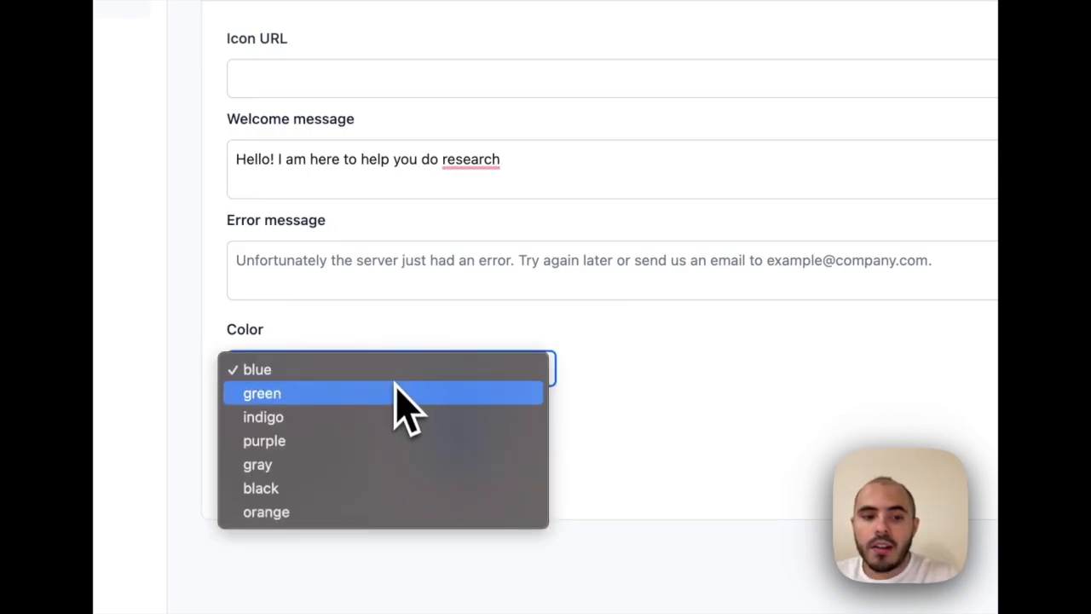
click(262, 417)
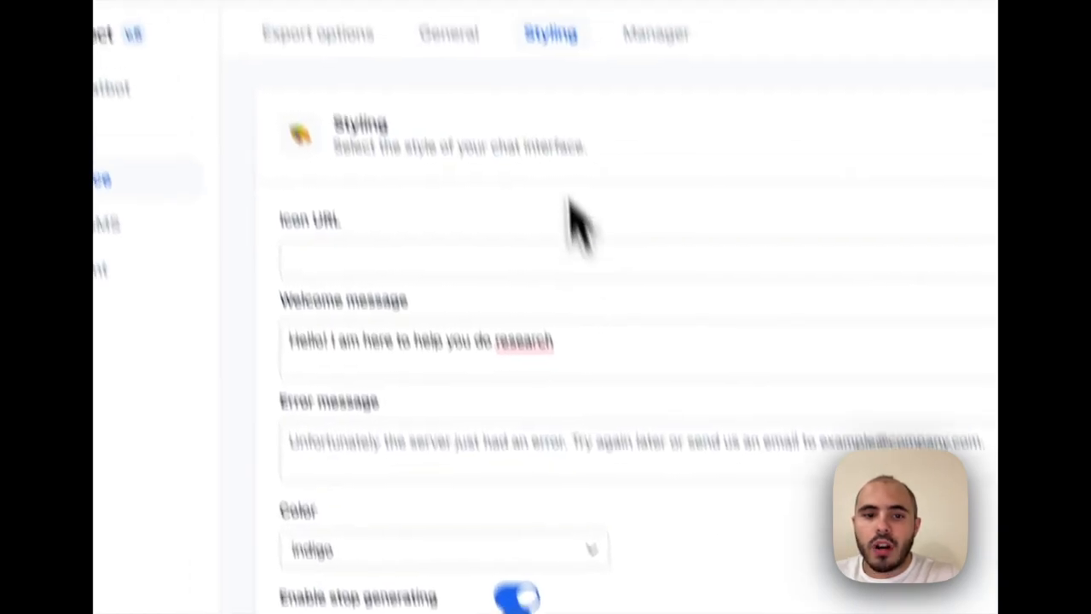
click(696, 170)
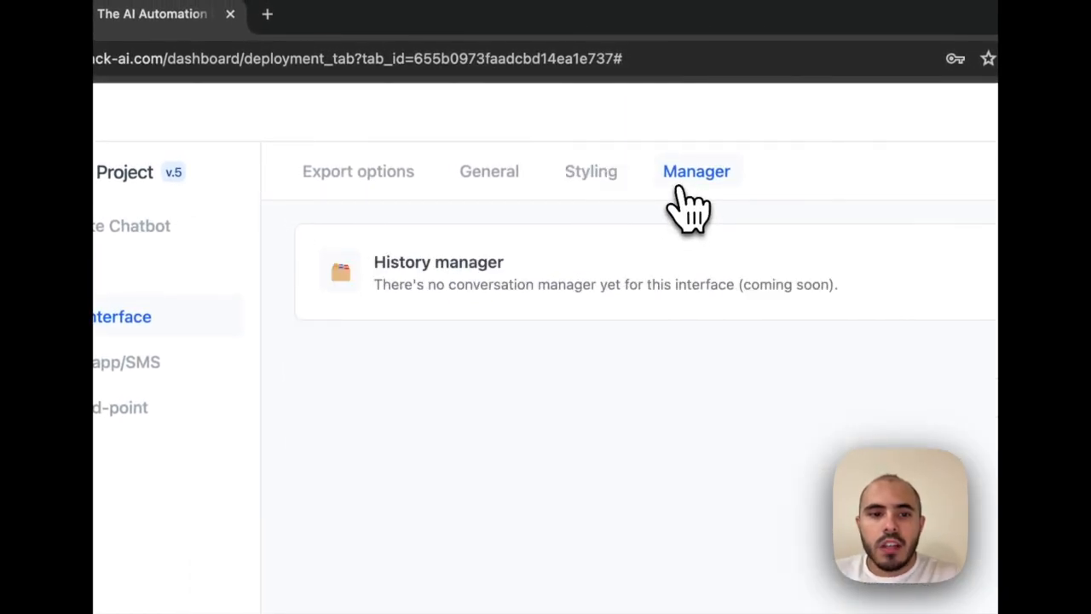
click(358, 171)
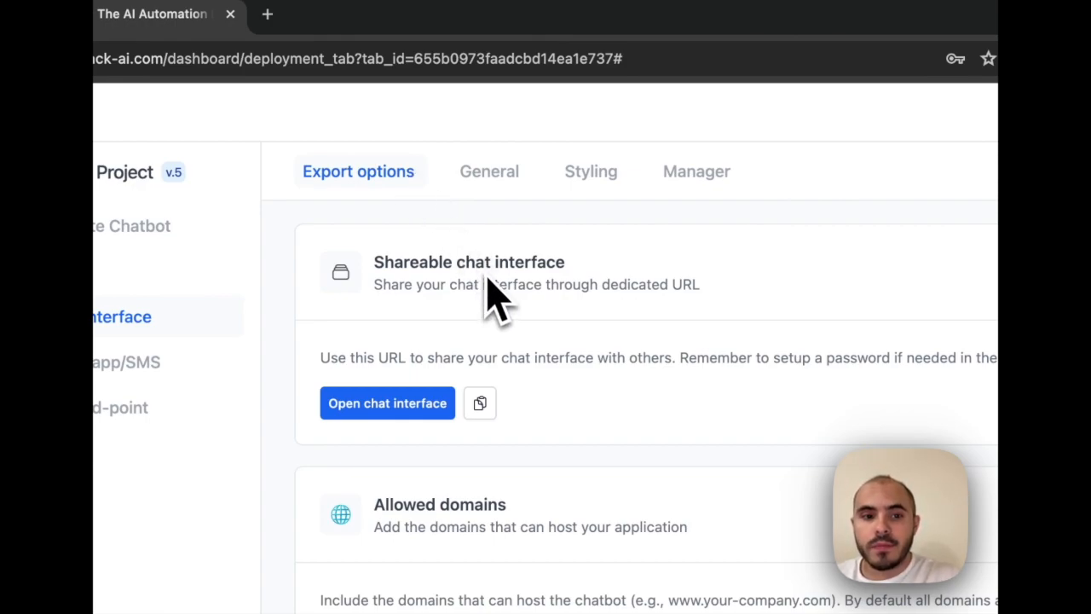
- Launch the shareable Research Assistant chat interface from Export options
click(387, 403)
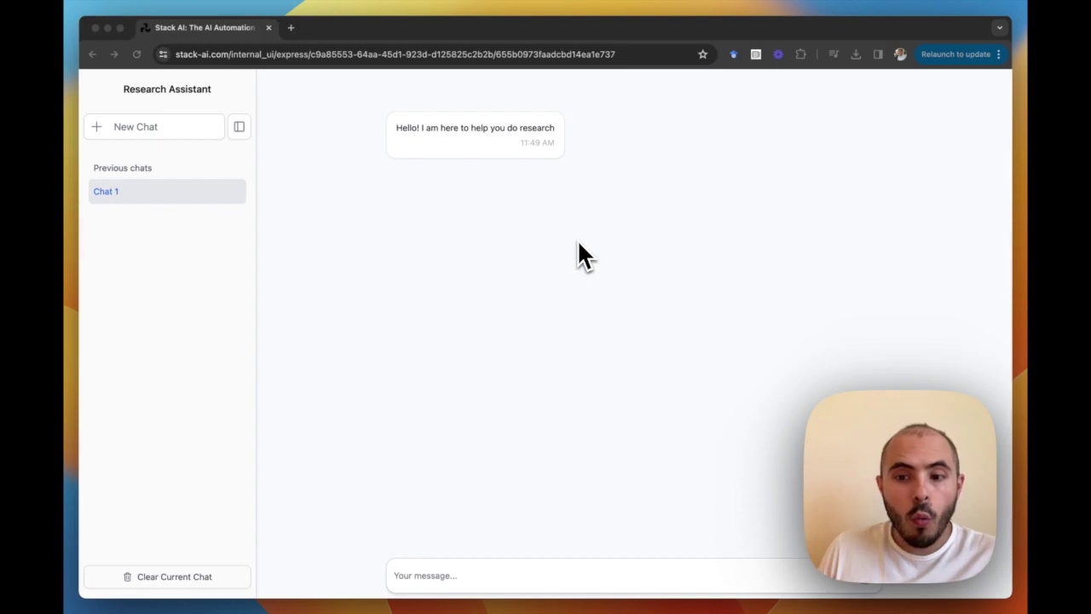
mouse_move(610, 417)
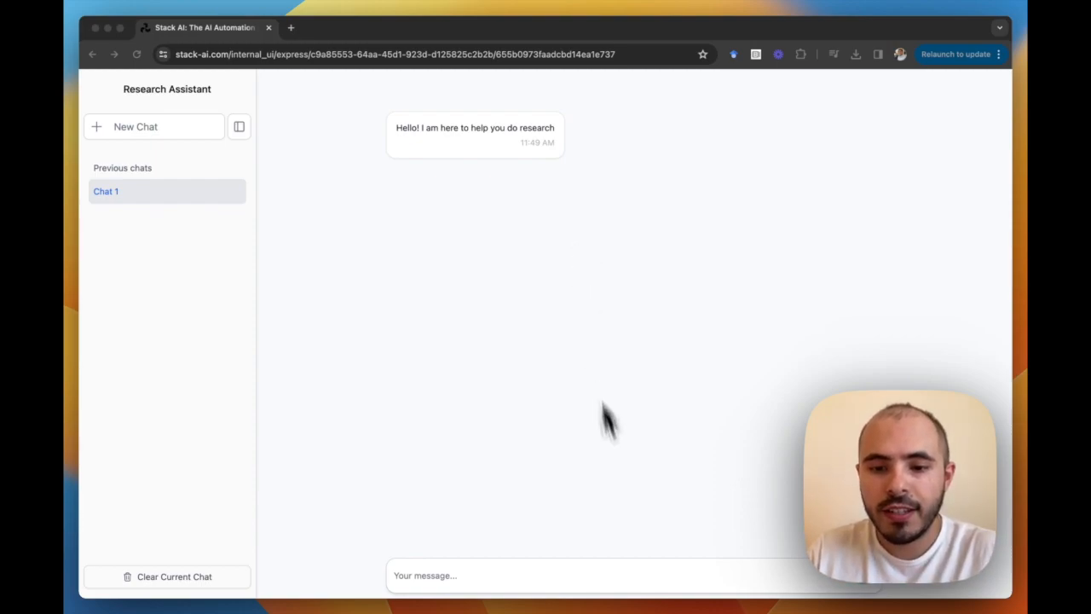
- Ask about Express Inc.'s growth last year and how it compares to the rest of the industry
text(what is)
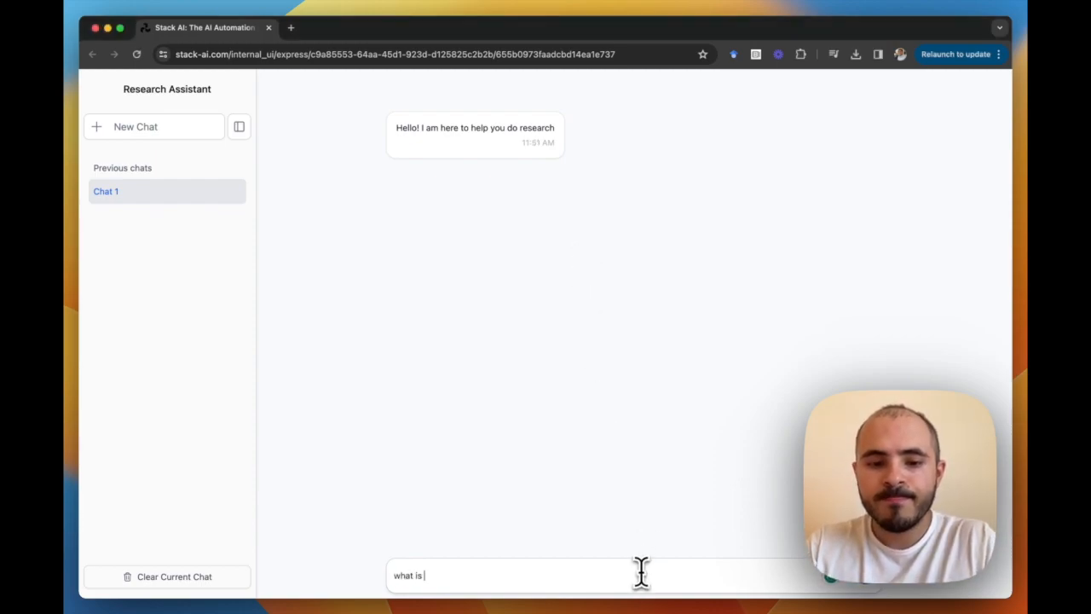
key(Return)
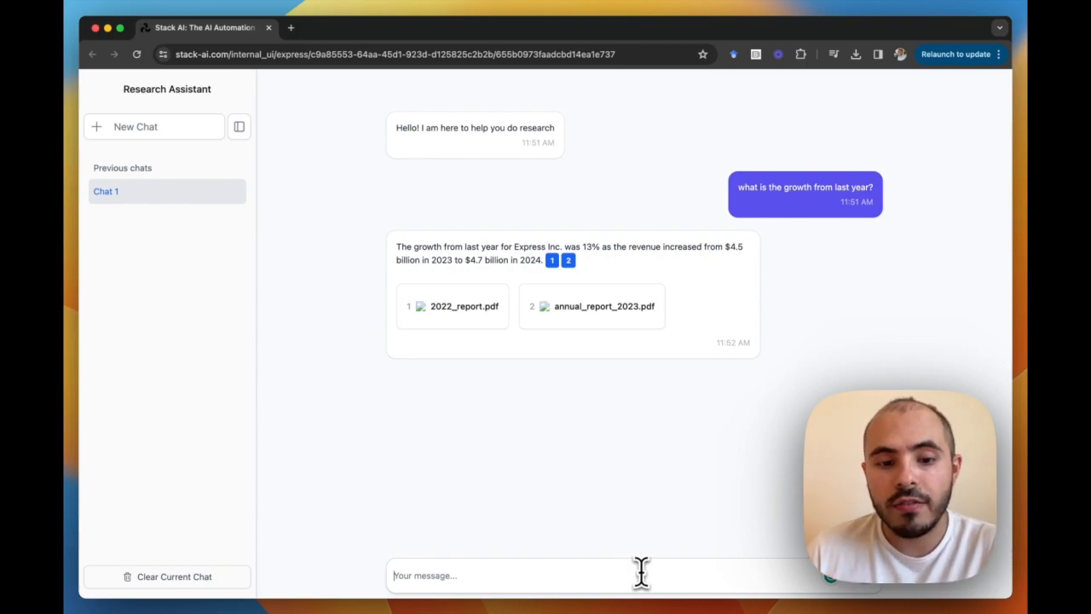
text(how does)
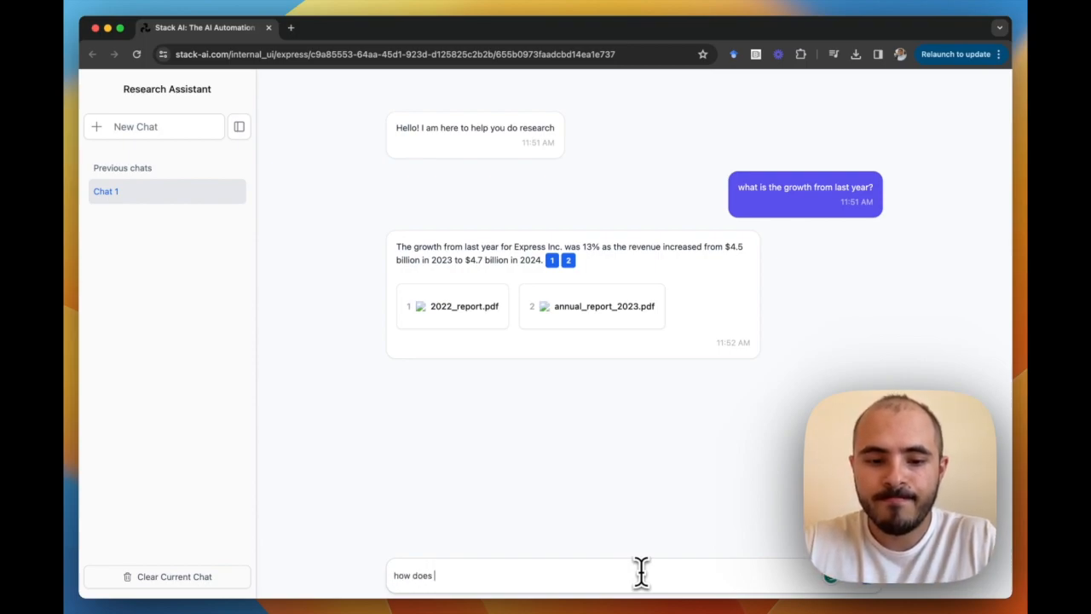
text(this compare to the)
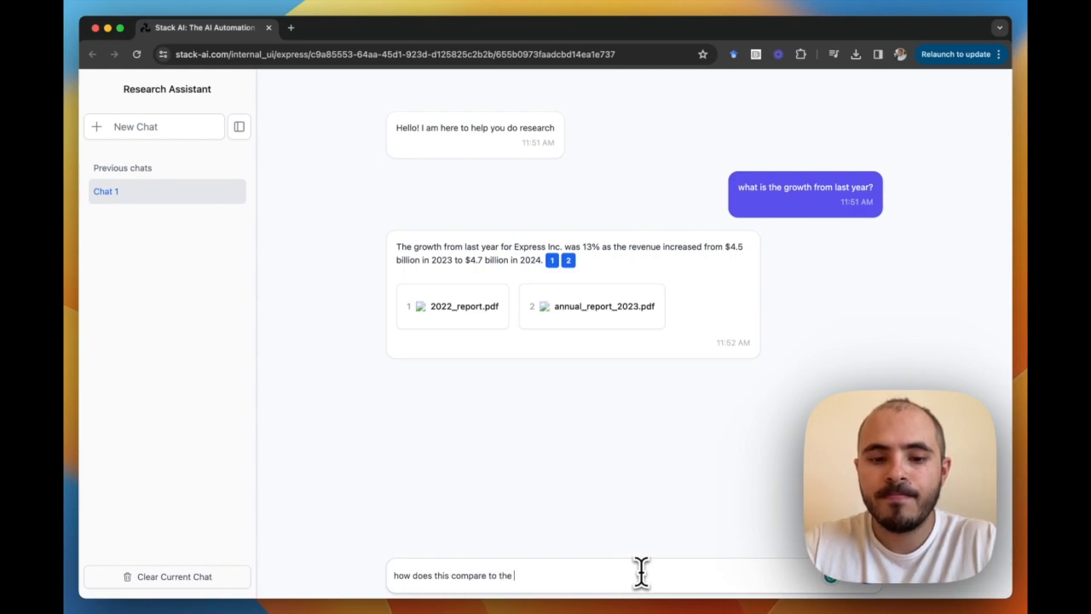
text(rest of the indus)
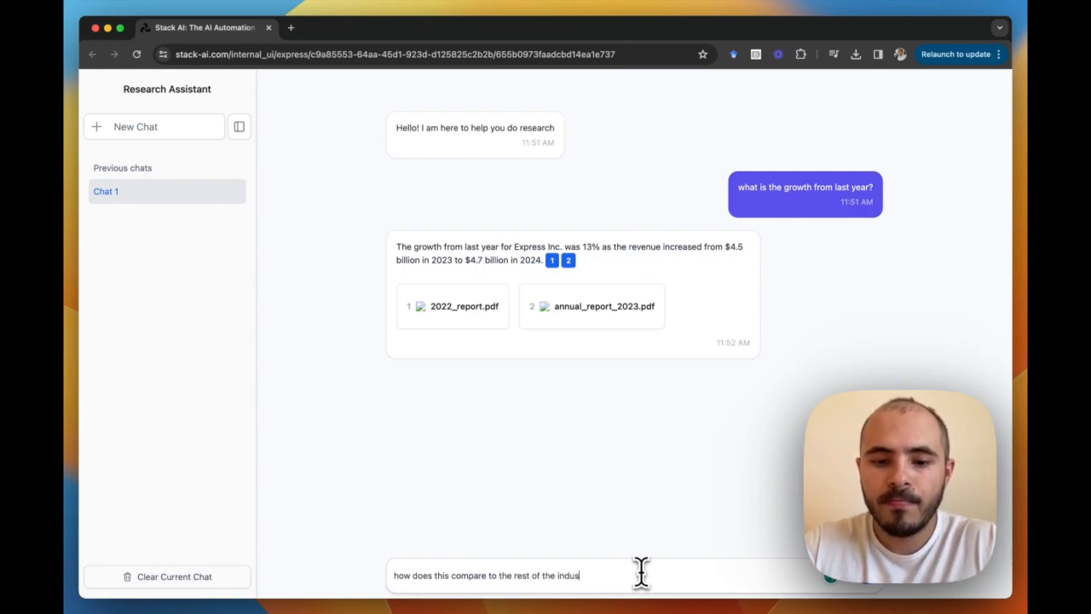
key(Return)
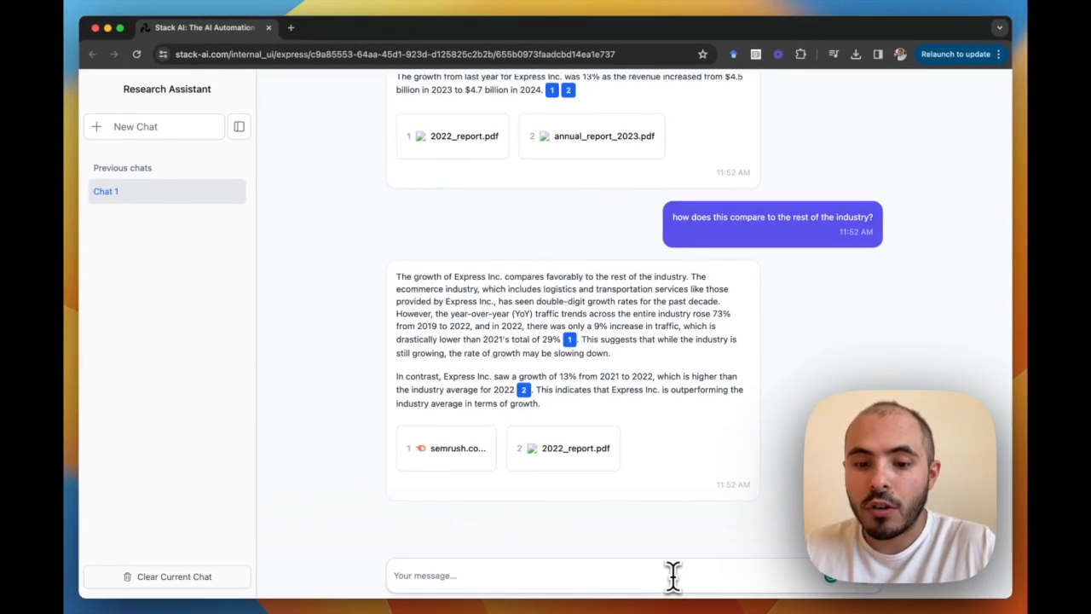
text(am)
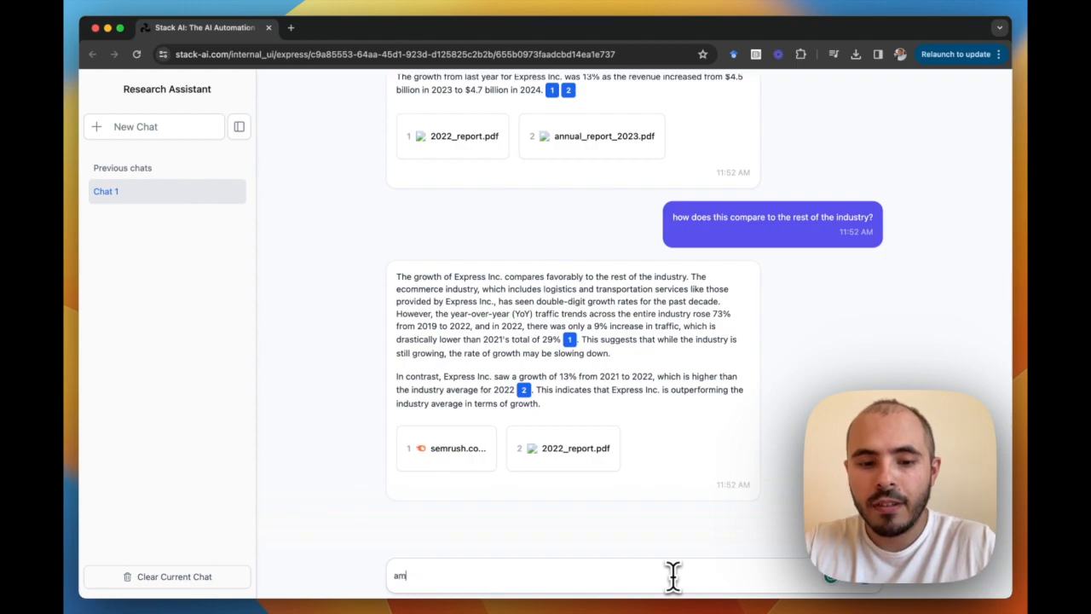